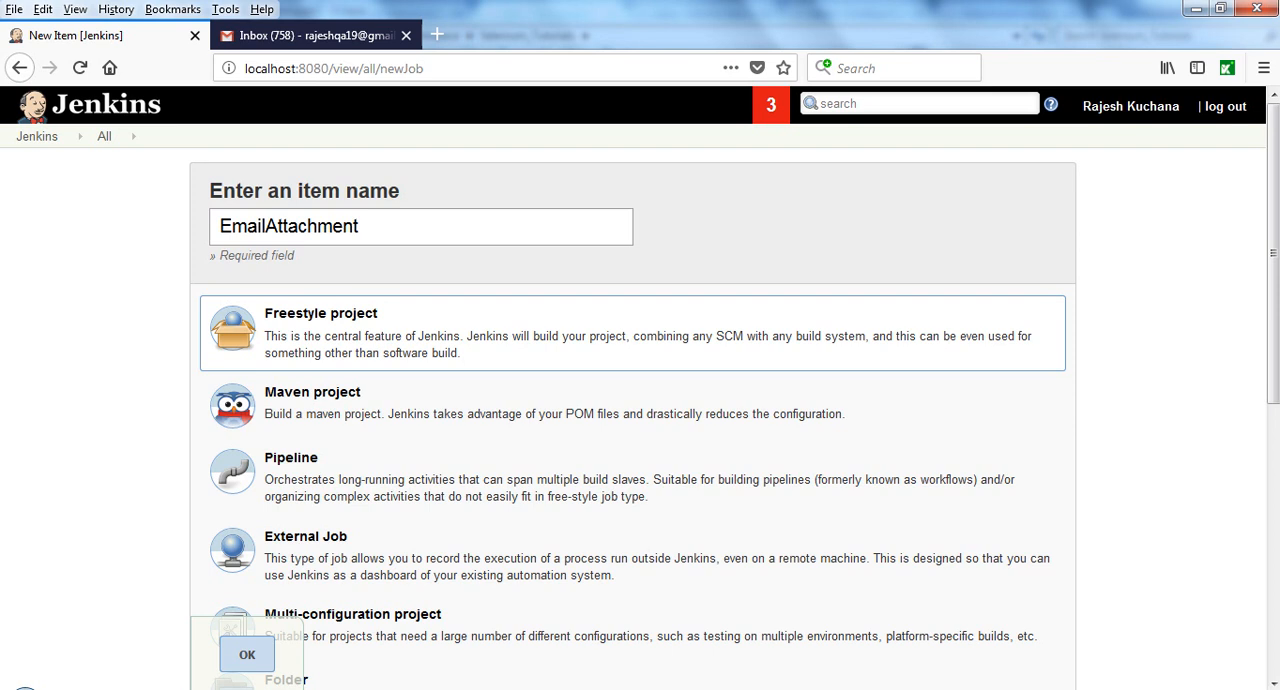
Create the freestyle job EmailAttachment and land on its configuration page.
{"action": "left_click", "coordinate": [248, 654]}
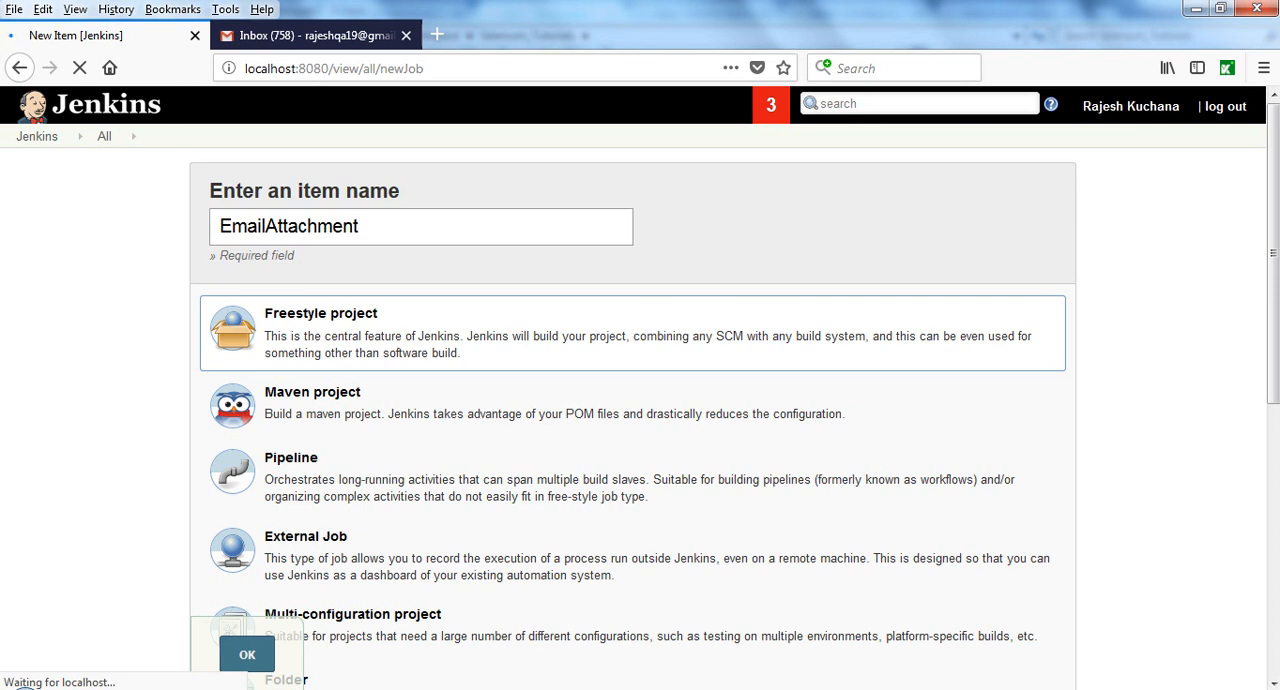
{"action": "left_click", "coordinate": [248, 654]}
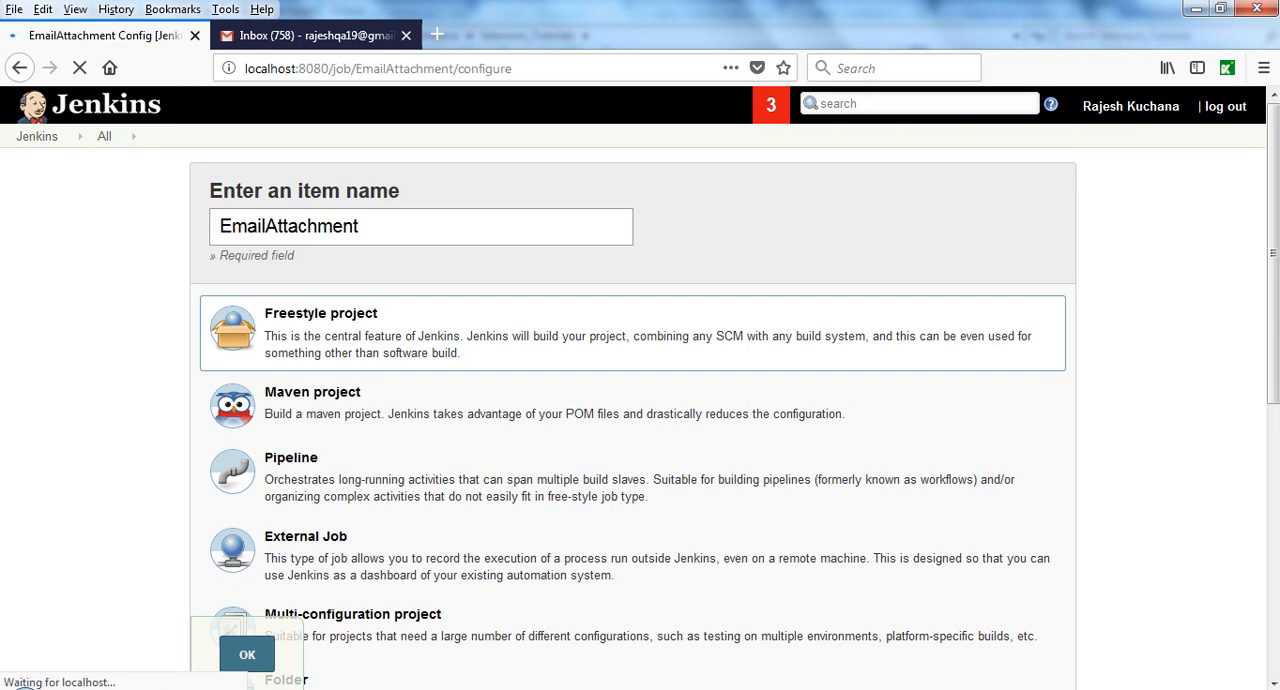
{"action": "left_click", "coordinate": [248, 654]}
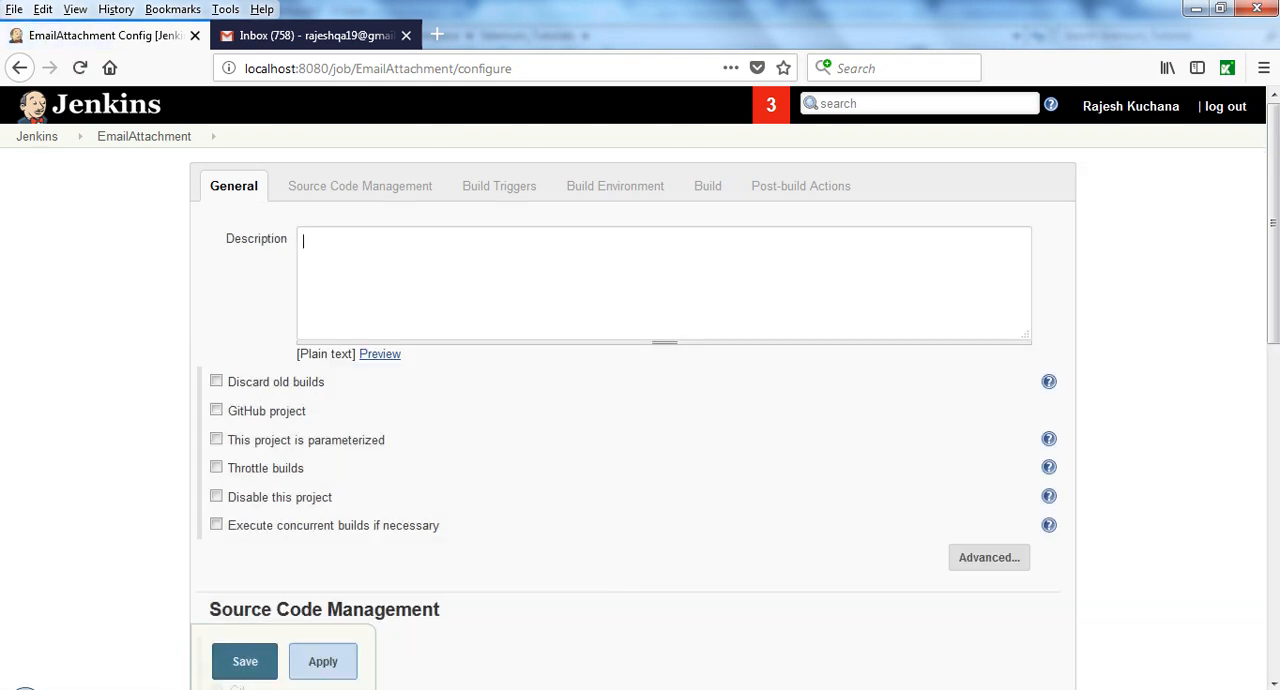
Describe the job as 'Email Attachment' and set a custom workspace pointing to the Selenium_Tutorials project.
{"action": "type", "text": "El"}
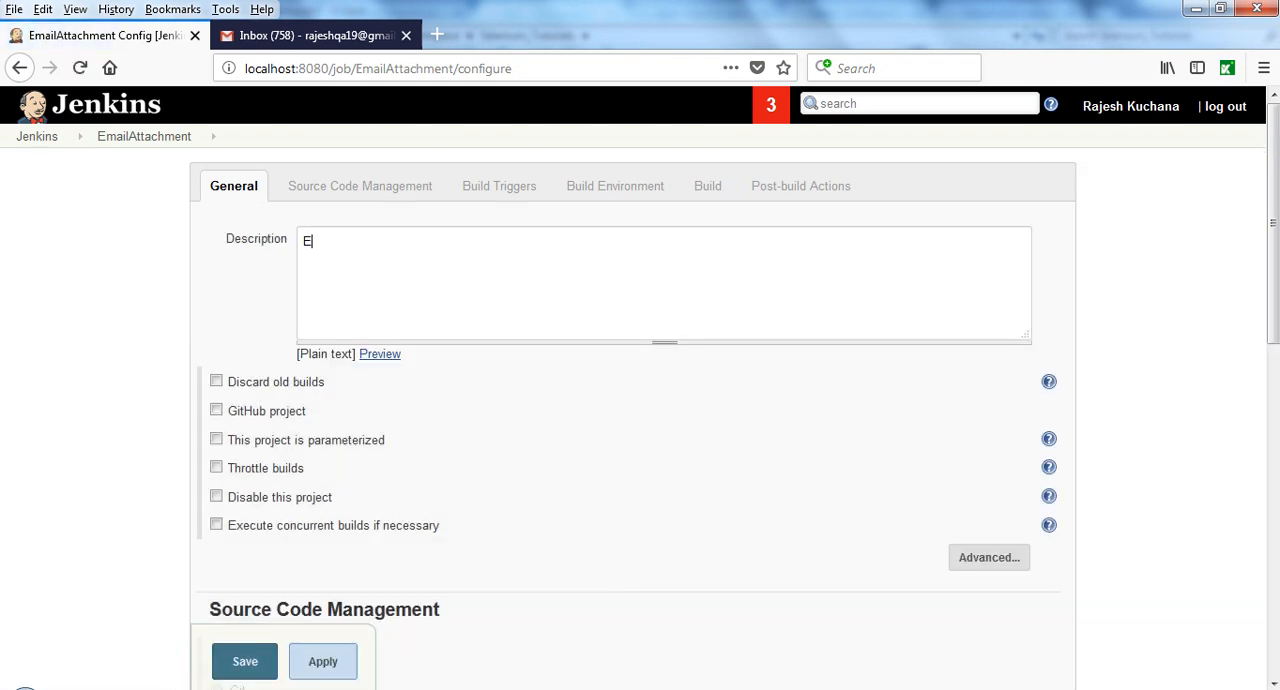
{"action": "type", "text": "Email A"}
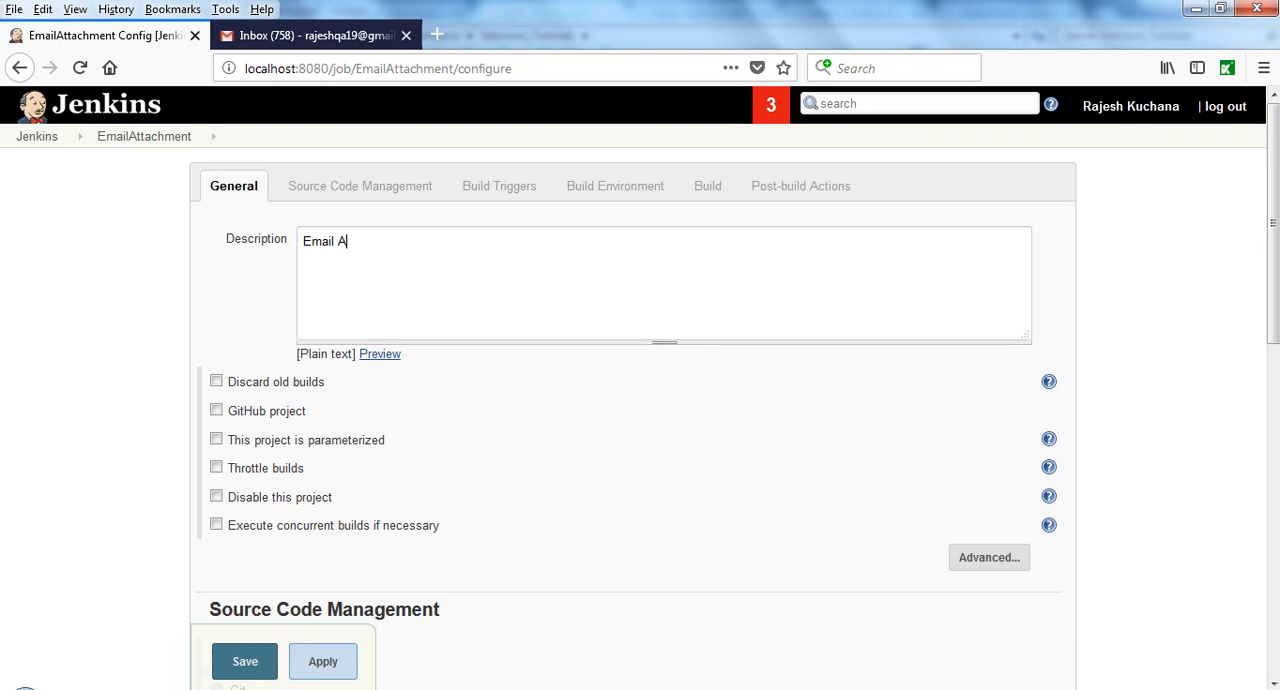
{"action": "type", "text": "ttachme"}
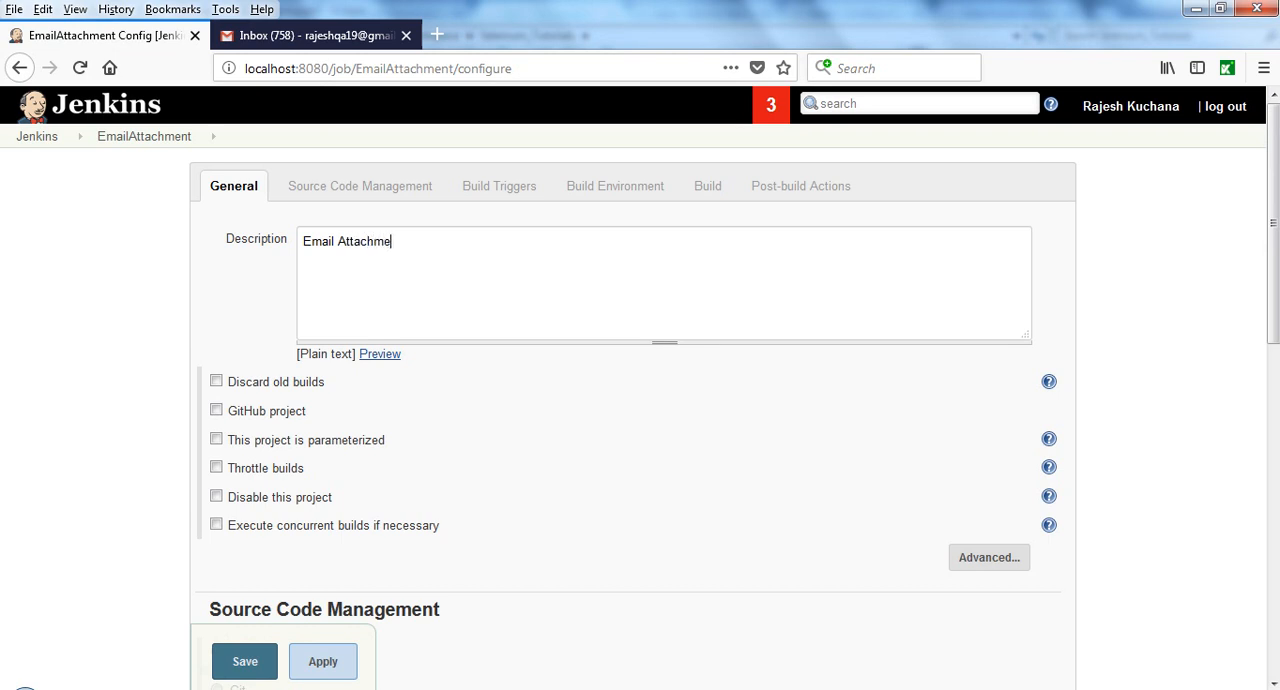
{"action": "type", "text": "nt"}
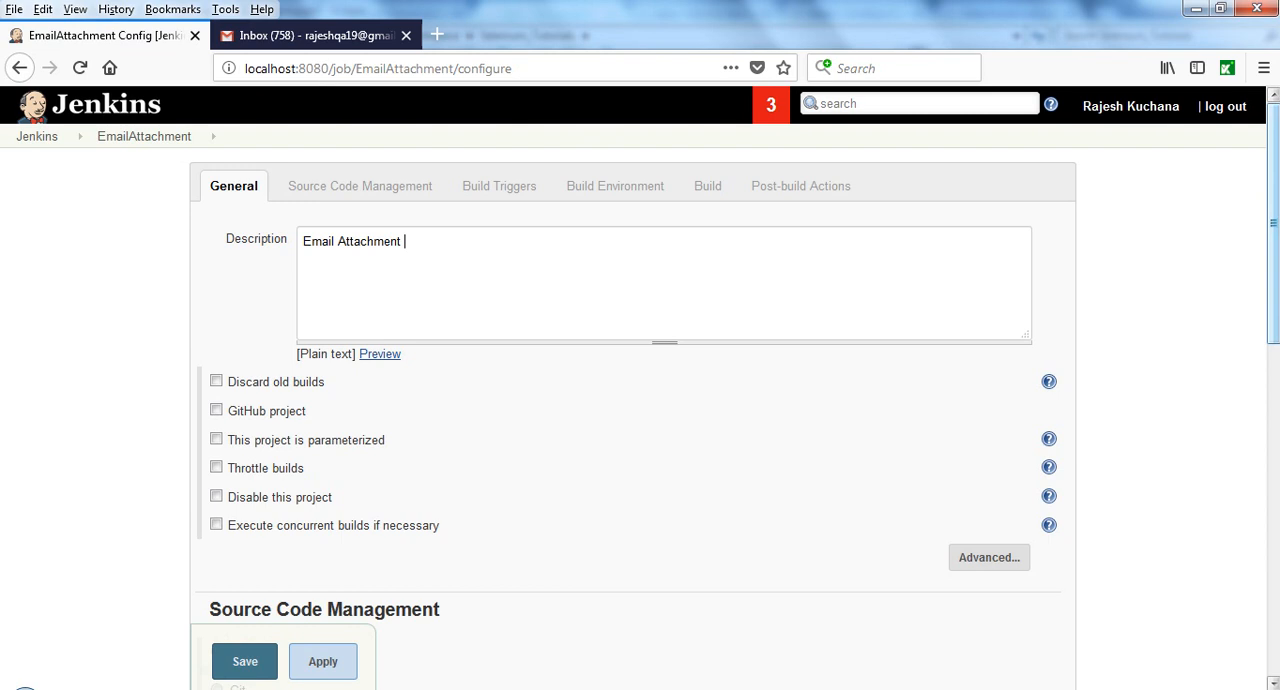
{"action": "scroll", "scroll_direction": "down", "scroll_amount": 3}
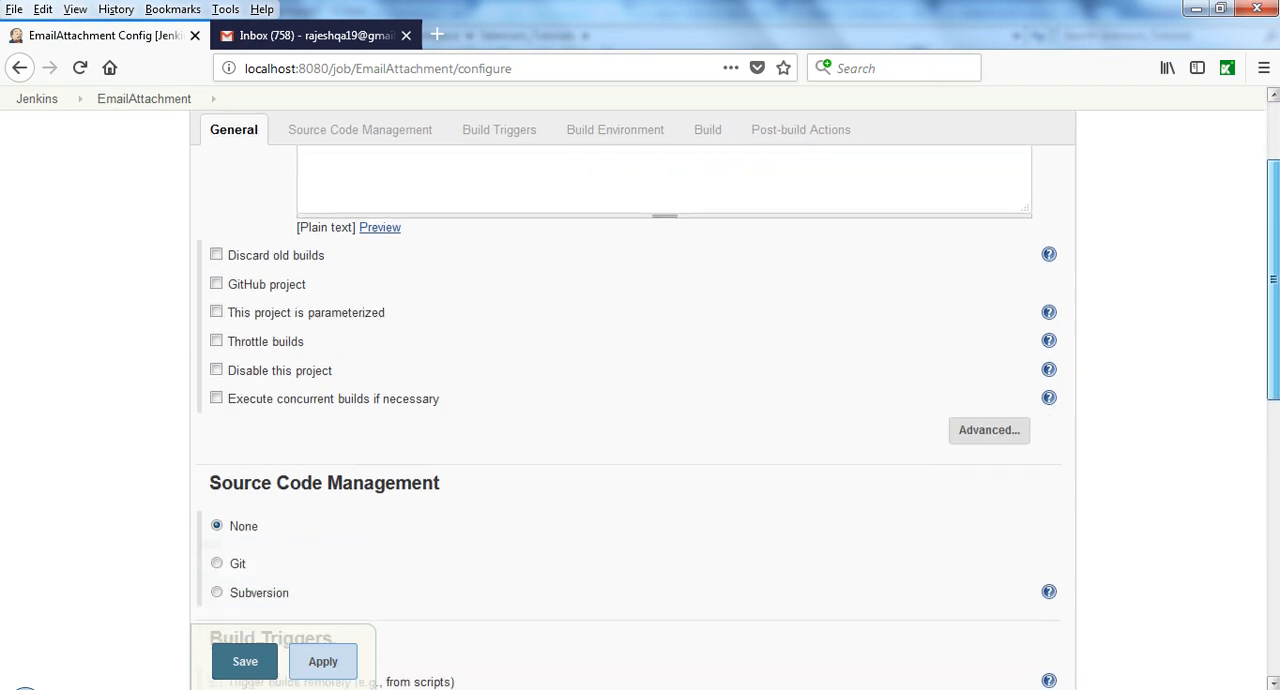
{"action": "scroll", "scroll_direction": "down", "scroll_amount": 3}
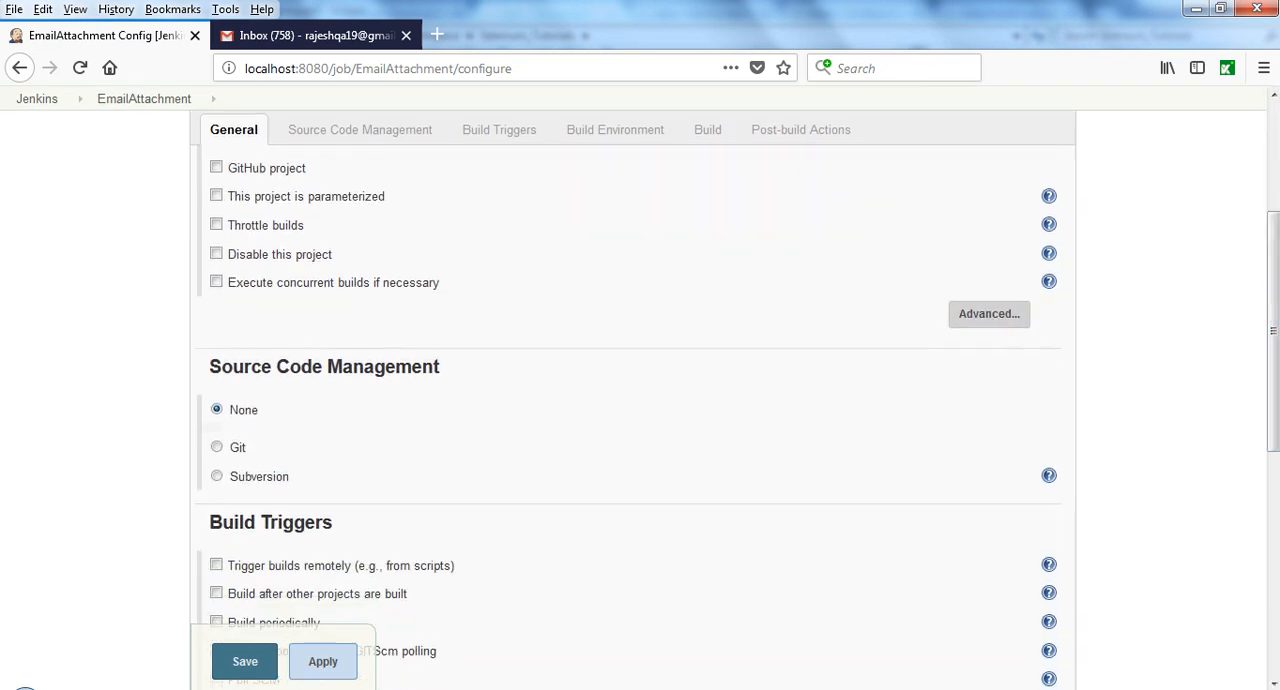
{"action": "left_click", "coordinate": [988, 312]}
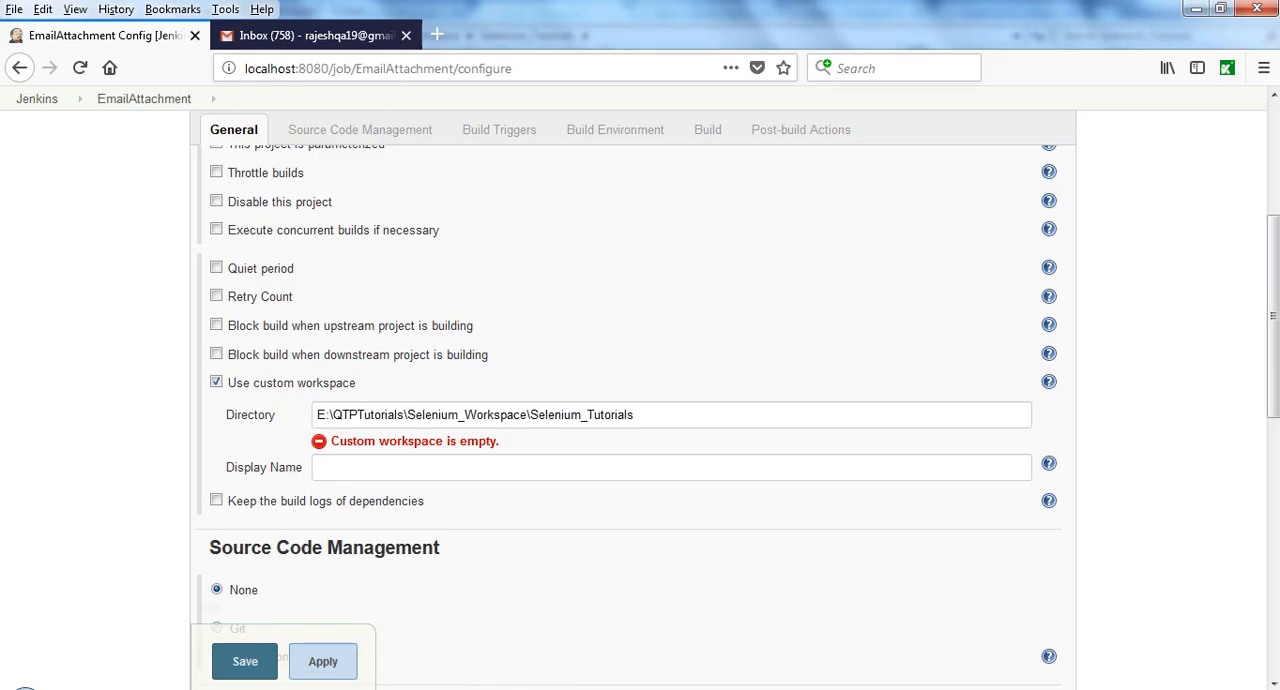
{"action": "scroll", "scroll_direction": "down", "scroll_amount": 3}
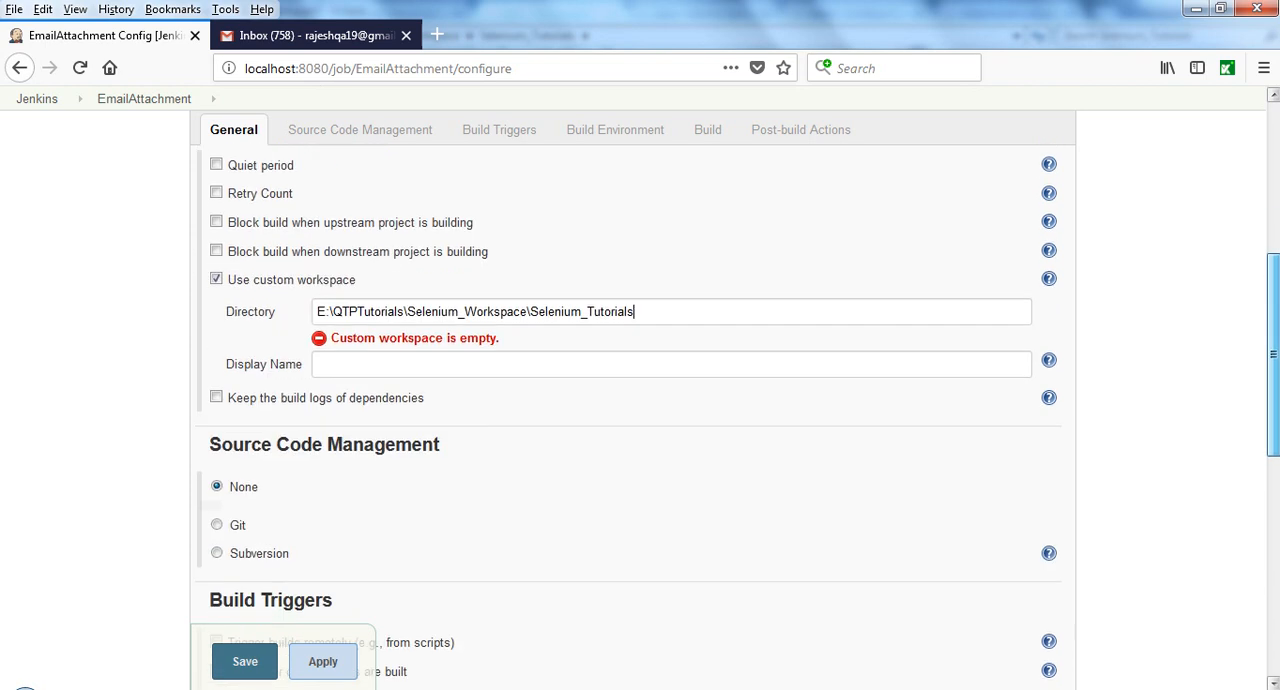
Add an Execute Windows batch command build step and copy the run.bat TestNG script into it.
{"action": "left_click", "coordinate": [498, 128]}
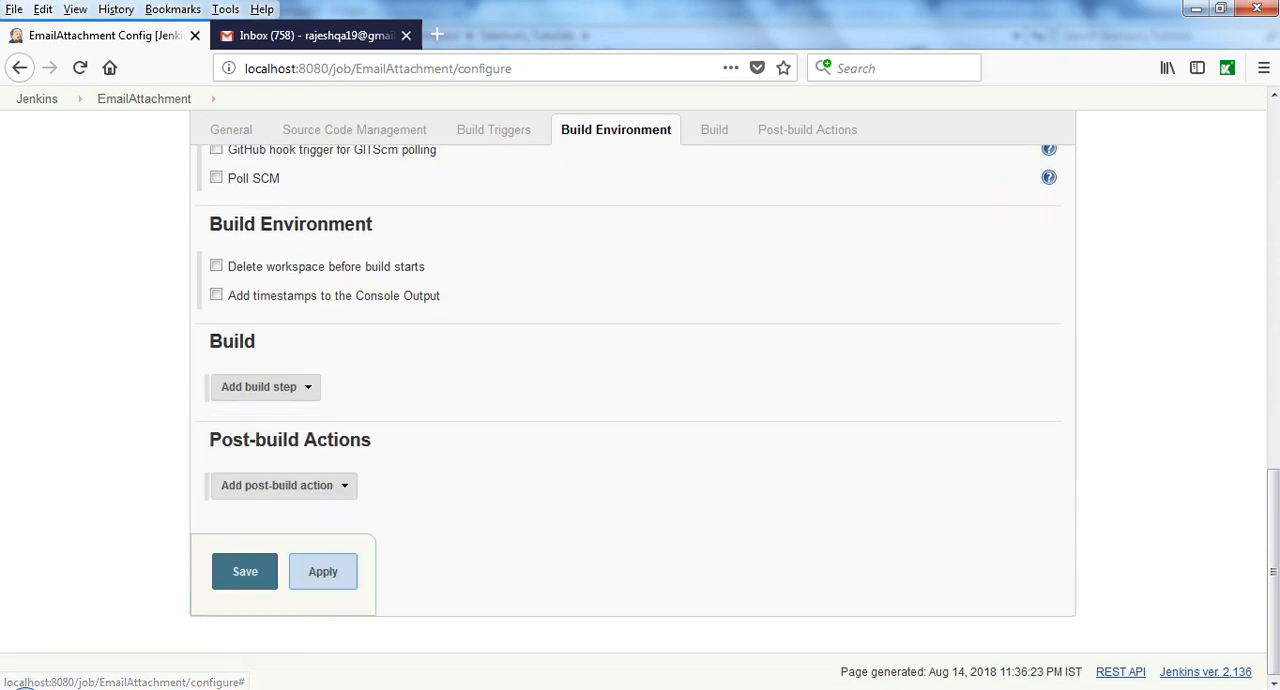
{"action": "left_click", "coordinate": [704, 128]}
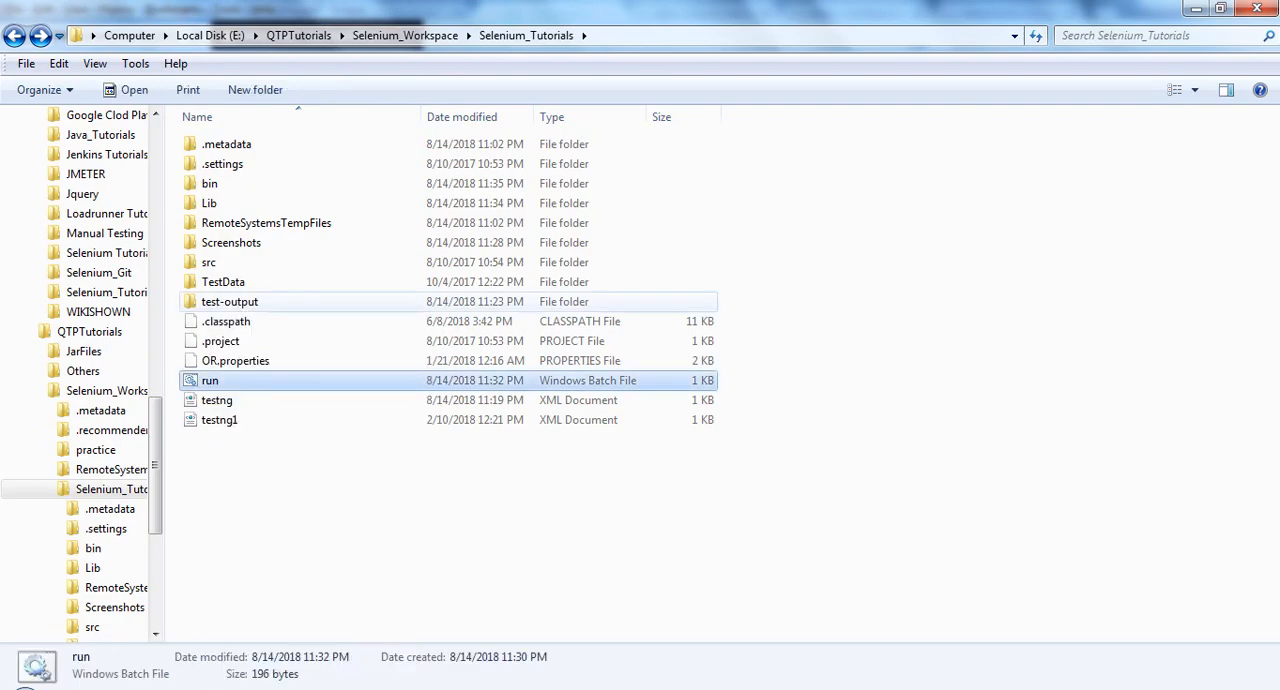
{"action": "double_click", "coordinate": [210, 380]}
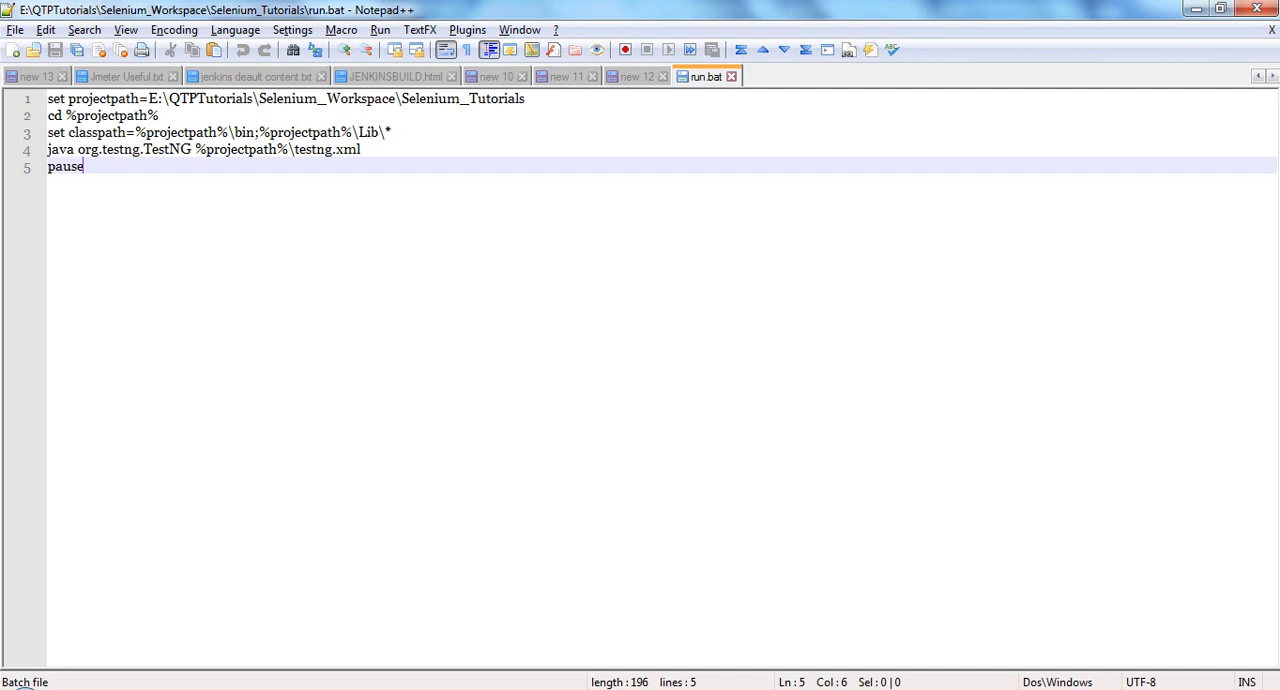
{"action": "key", "text": "ctrl+a"}
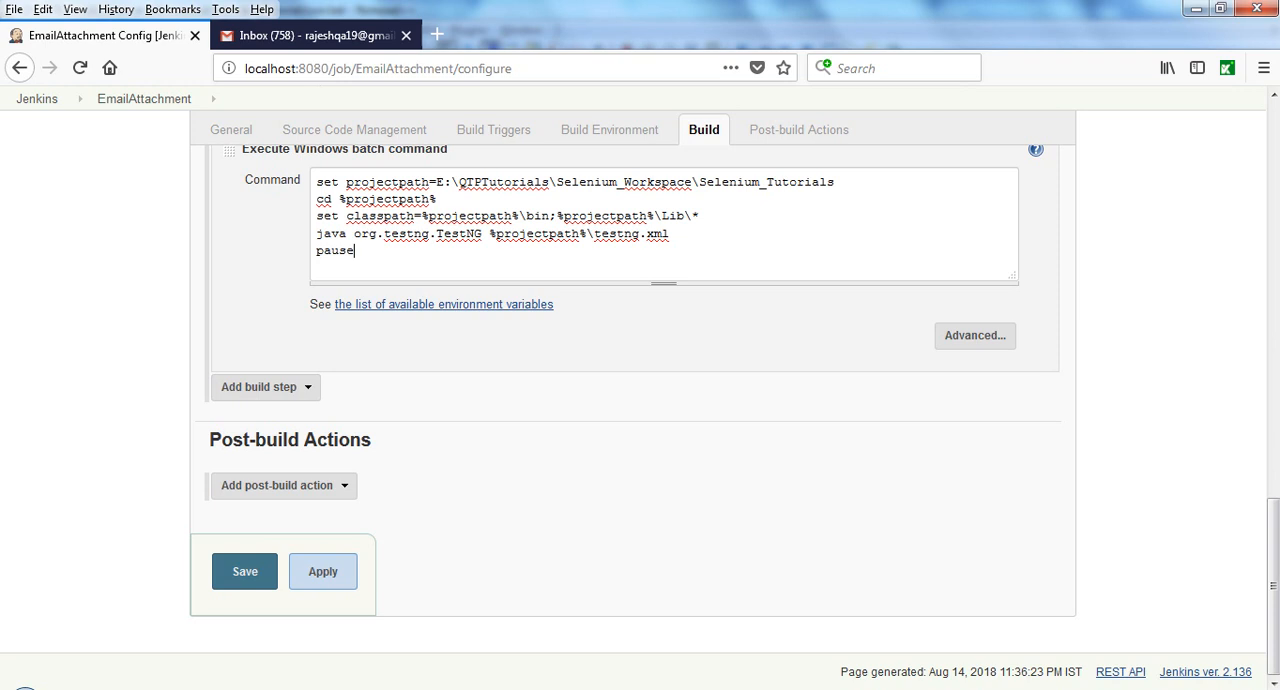
Apply the EmailAttachment configuration including the TestNG batch build step.
{"action": "left_click", "coordinate": [244, 572]}
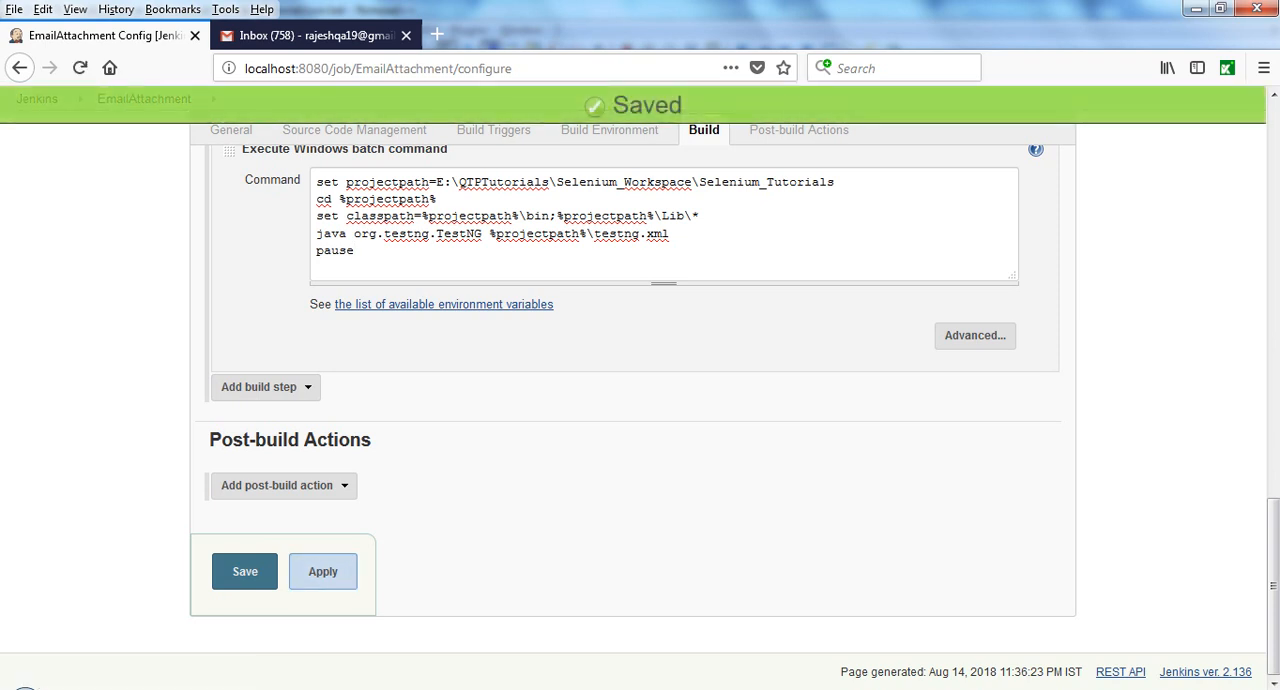
{"action": "left_click", "coordinate": [284, 484]}
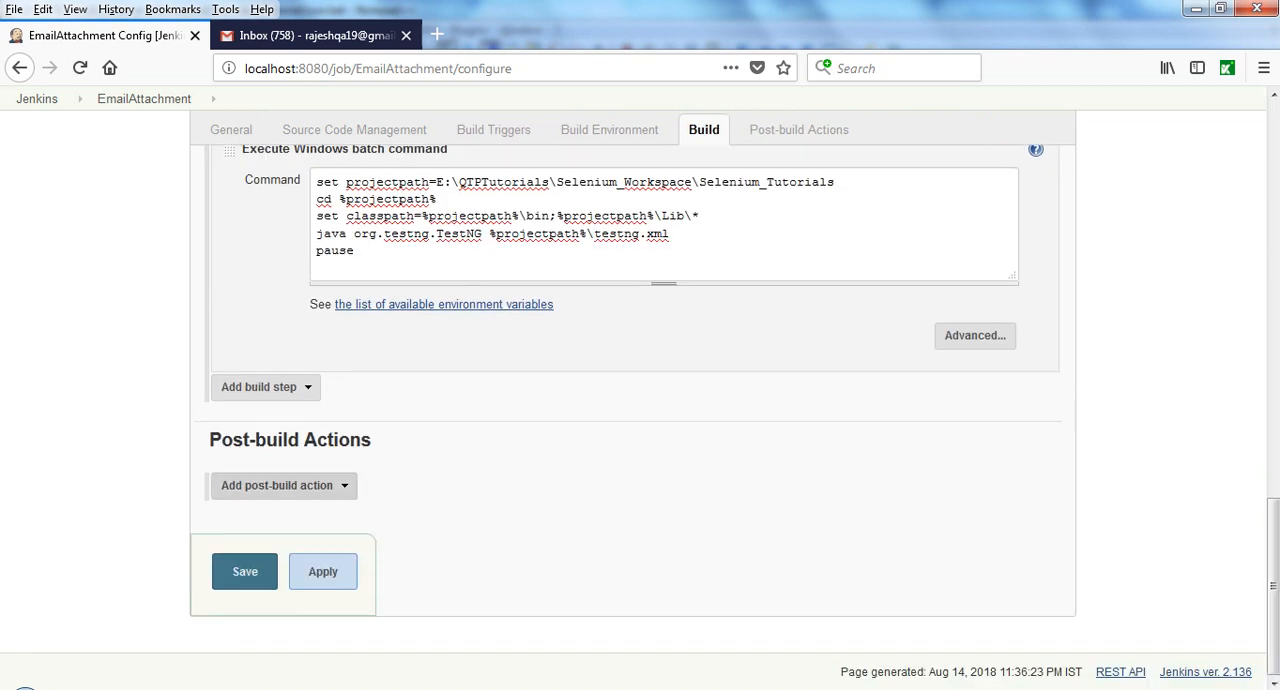
Add an Editable Email Notification post-build action with the Gmail address replacing $DEFAULT_RECIPIENTS.
{"action": "left_click", "coordinate": [284, 484]}
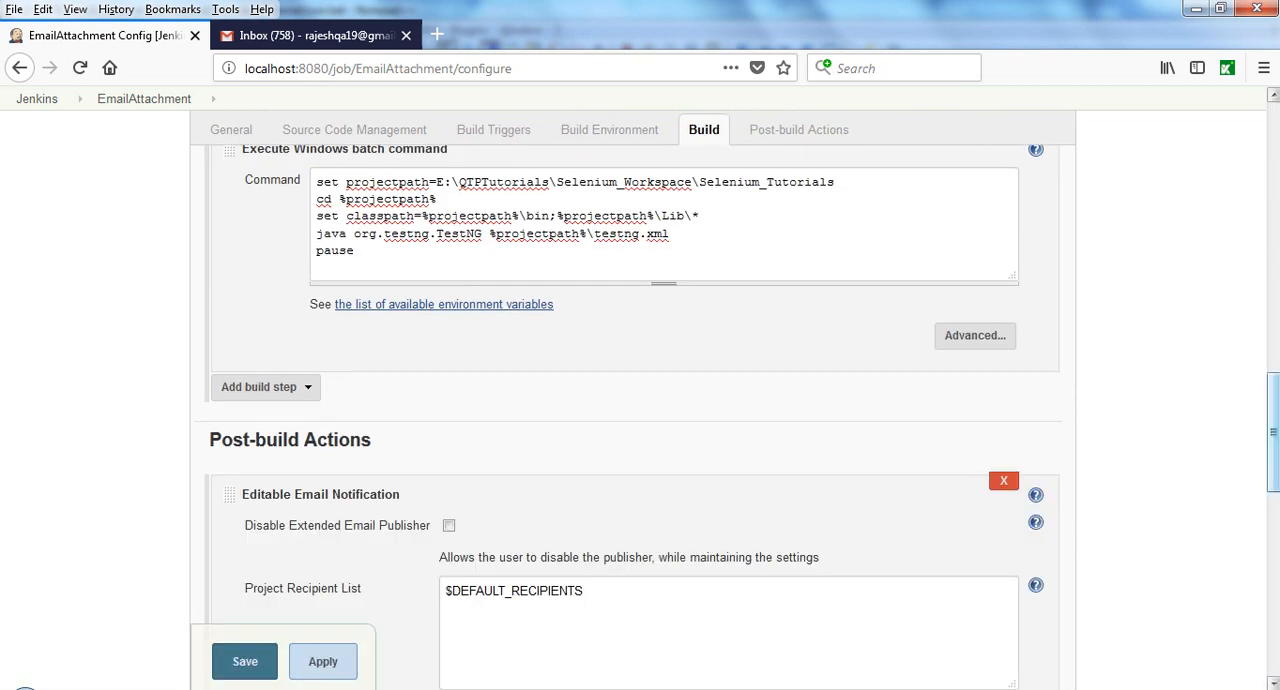
{"action": "left_click", "coordinate": [798, 128]}
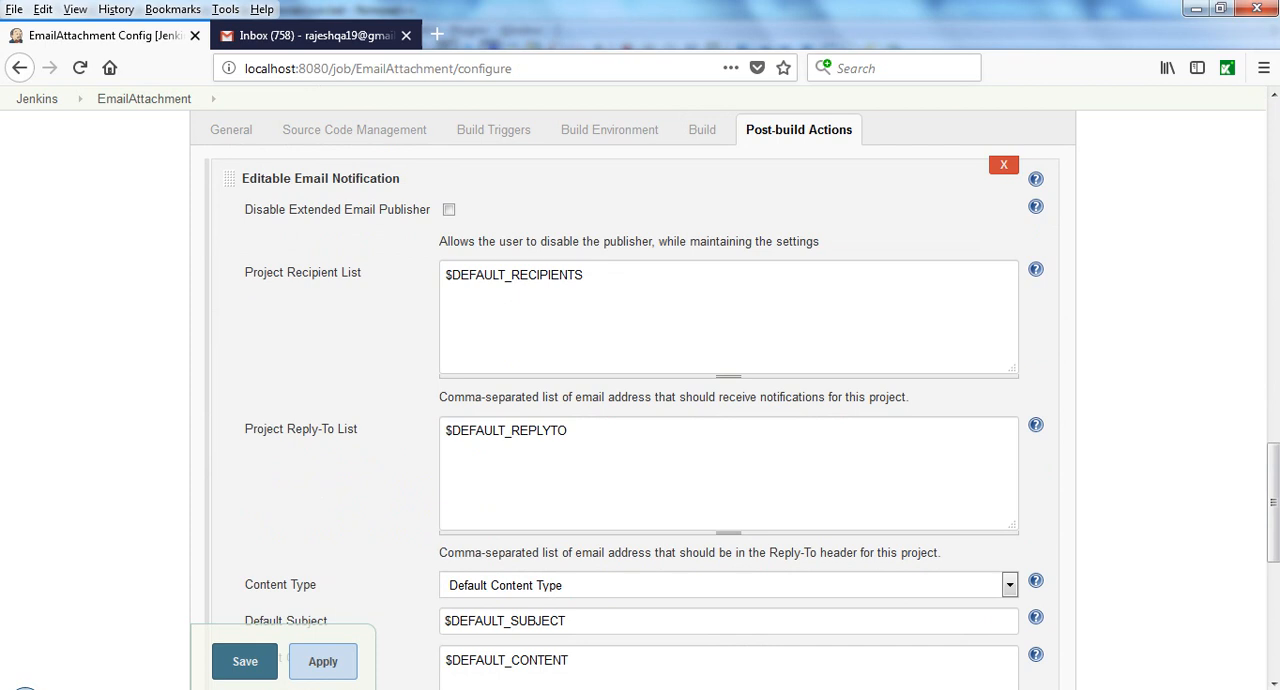
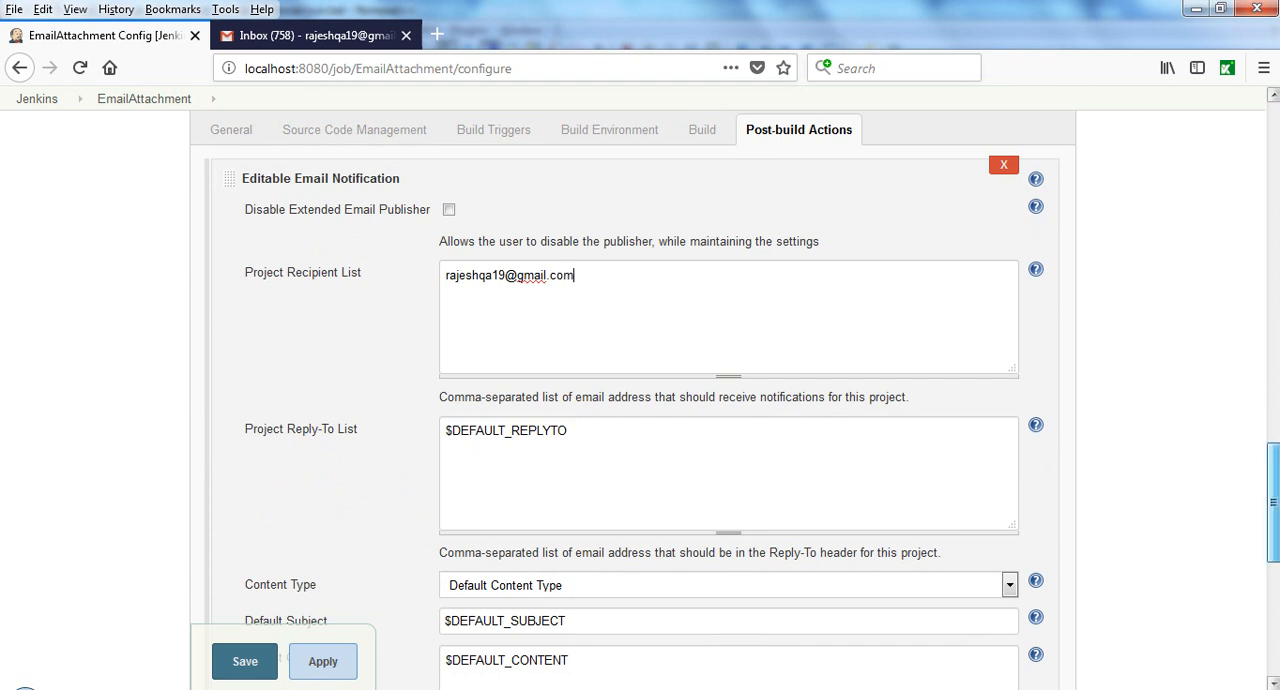
{"action": "scroll", "scroll_direction": "down", "scroll_amount": 3}
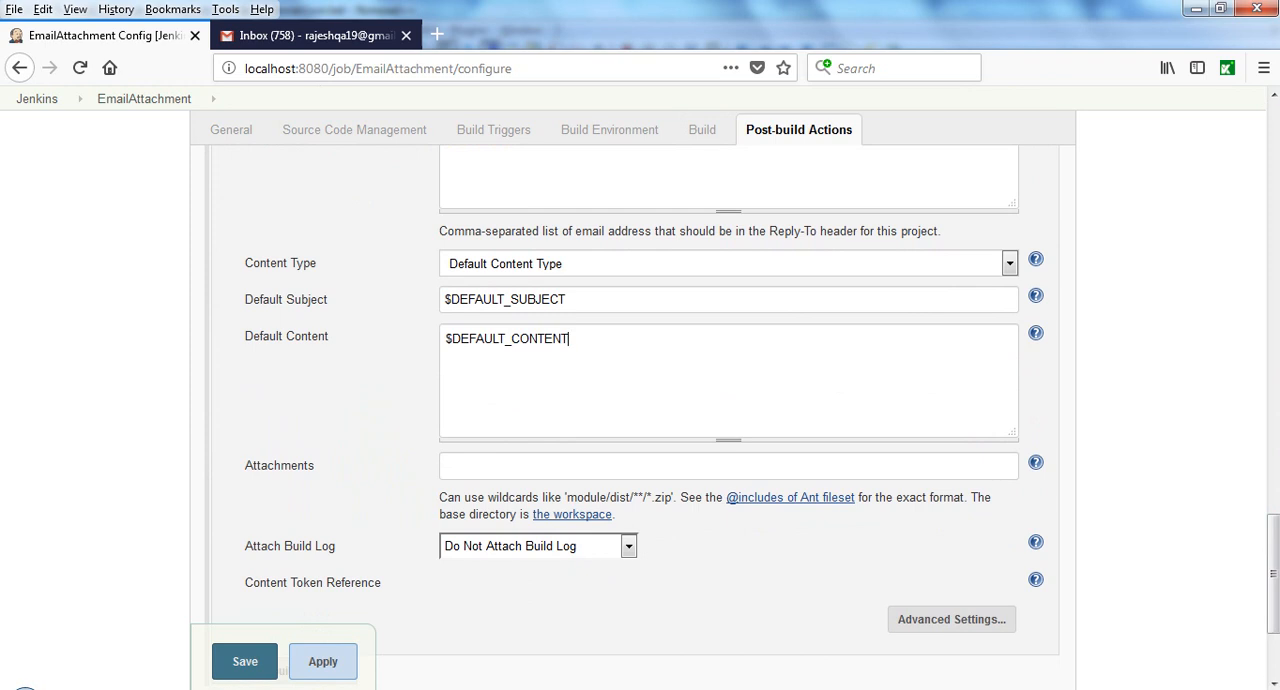
{"action": "left_click", "coordinate": [728, 464]}
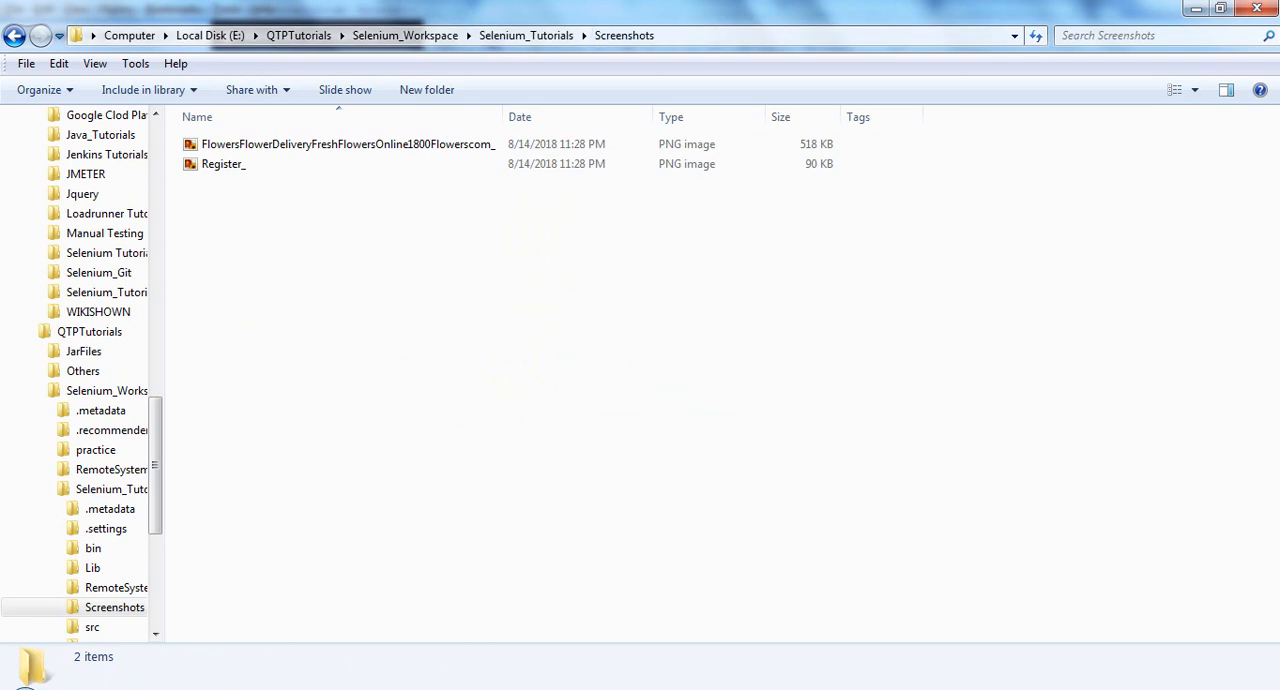
Return from the Screenshots folder in Explorer to the Jenkins email notification settings.
{"action": "left_click", "coordinate": [222, 164]}
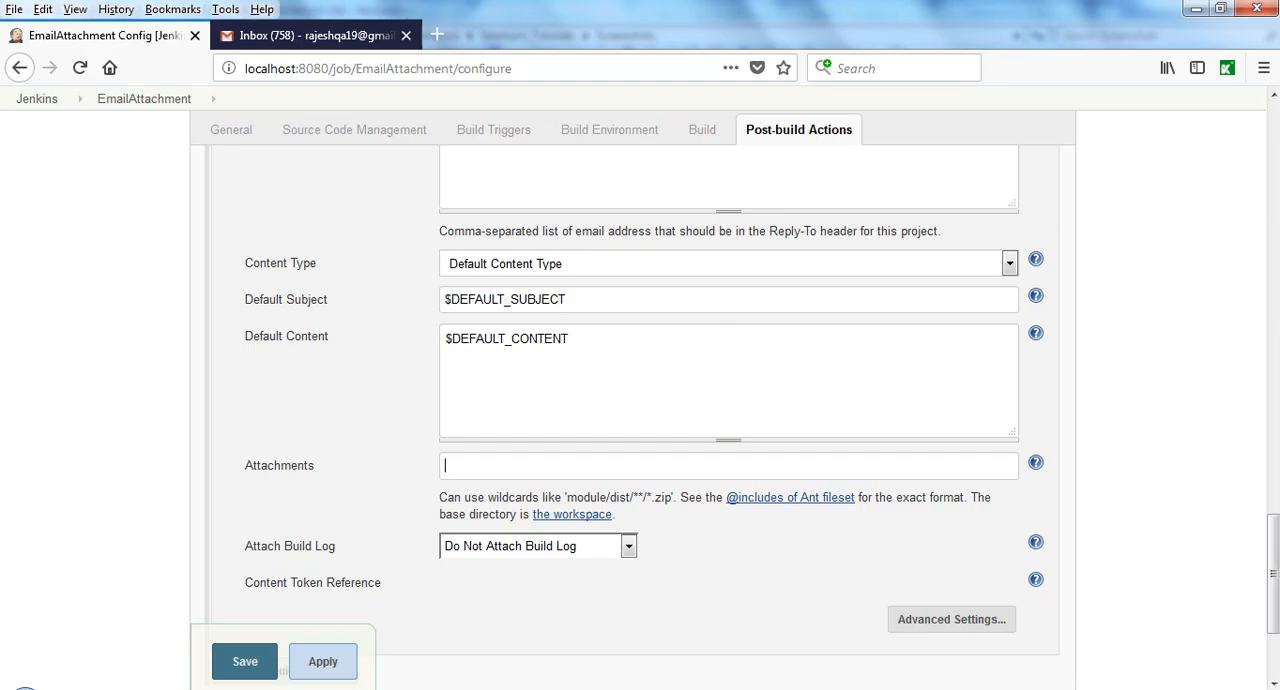
Fill the Attachments field with the pattern **/Screenshots/*.png.
{"action": "type", "text": "*"}
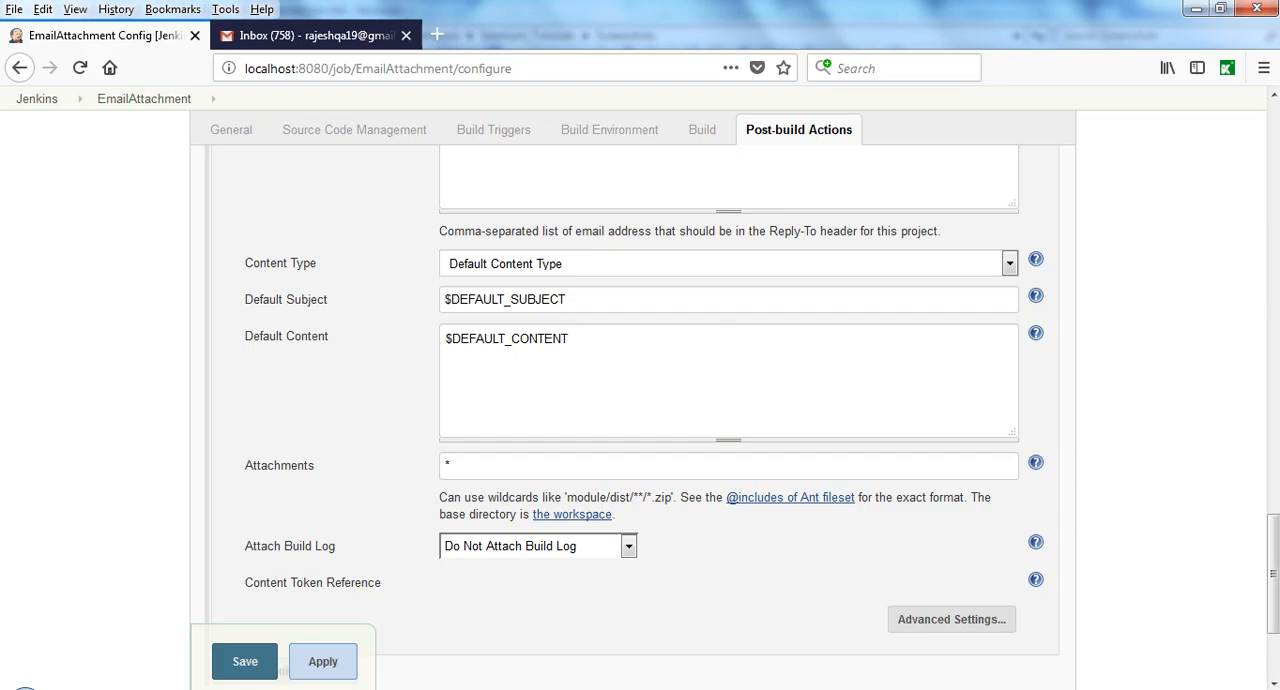
{"action": "type", "text": "*/"}
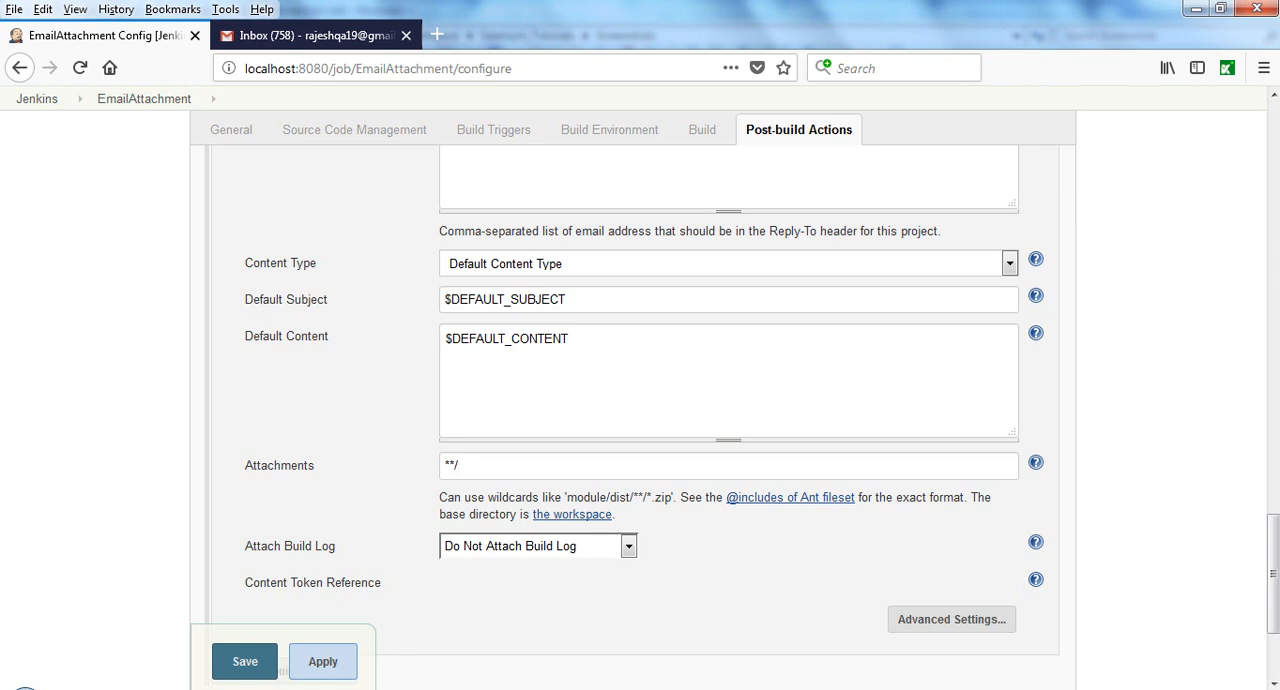
{"action": "type", "text": "Scr"}
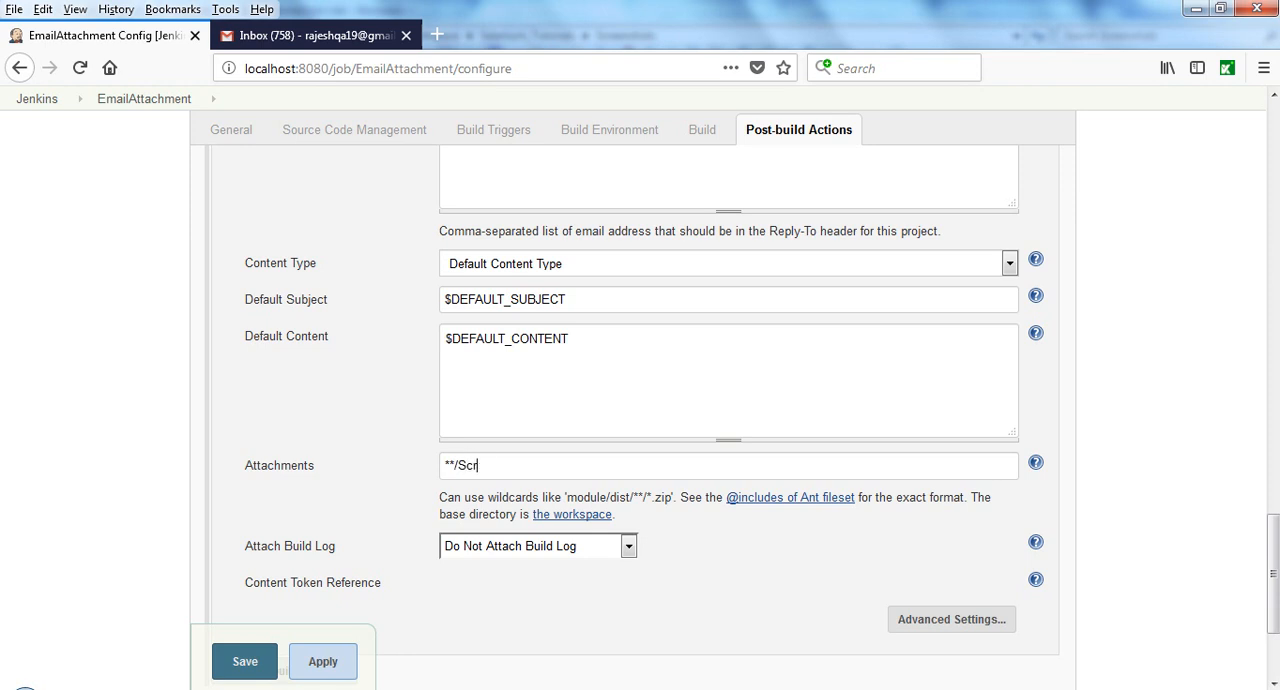
{"action": "type", "text": "eensho"}
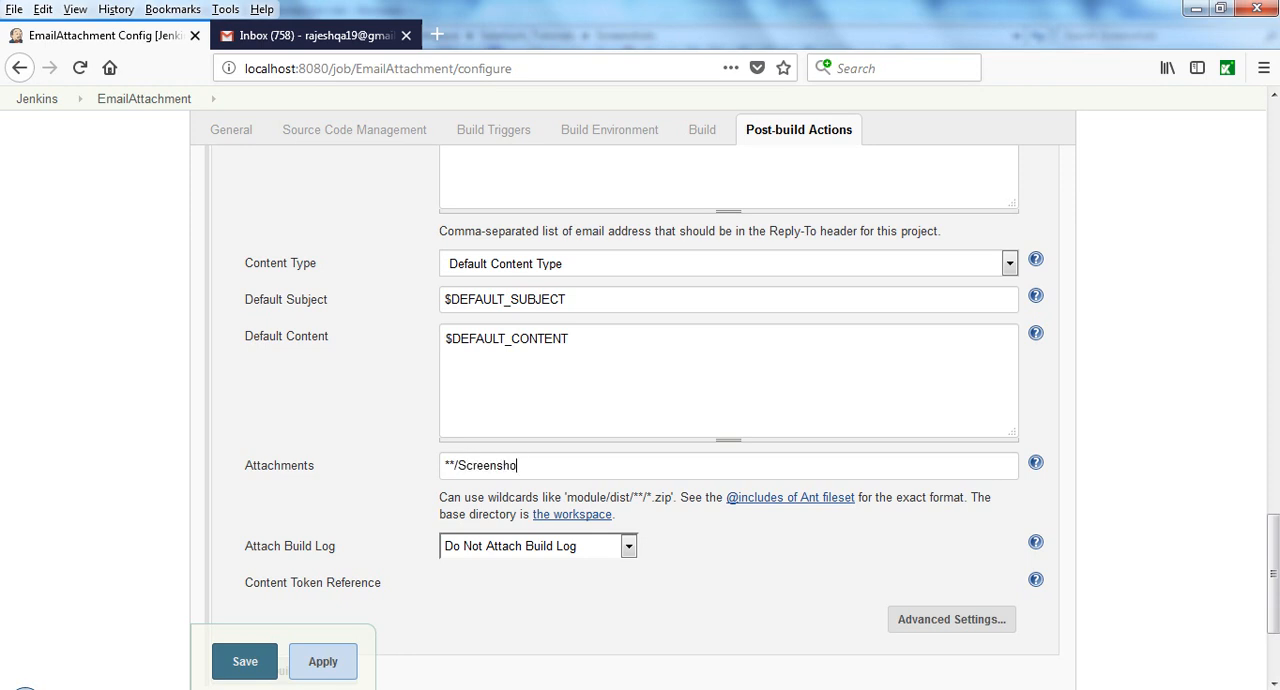
{"action": "type", "text": "ts/"}
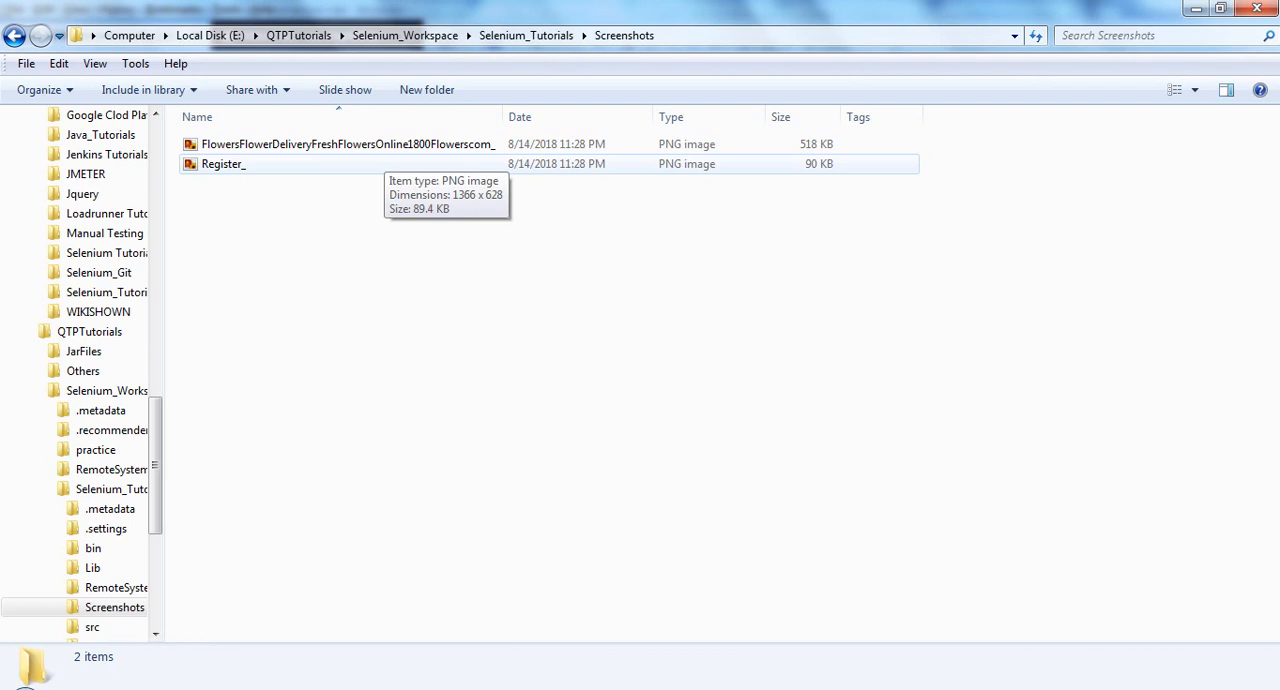
{"action": "left_click", "coordinate": [348, 144]}
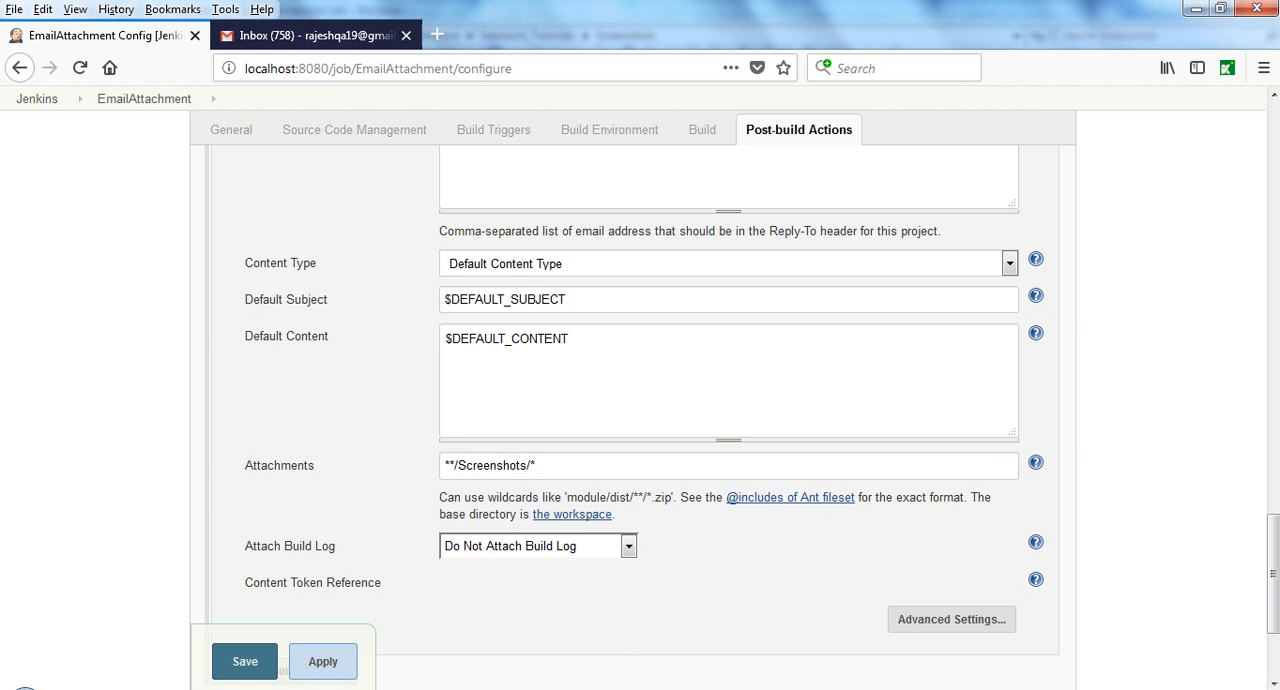
{"action": "type", "text": ".png"}
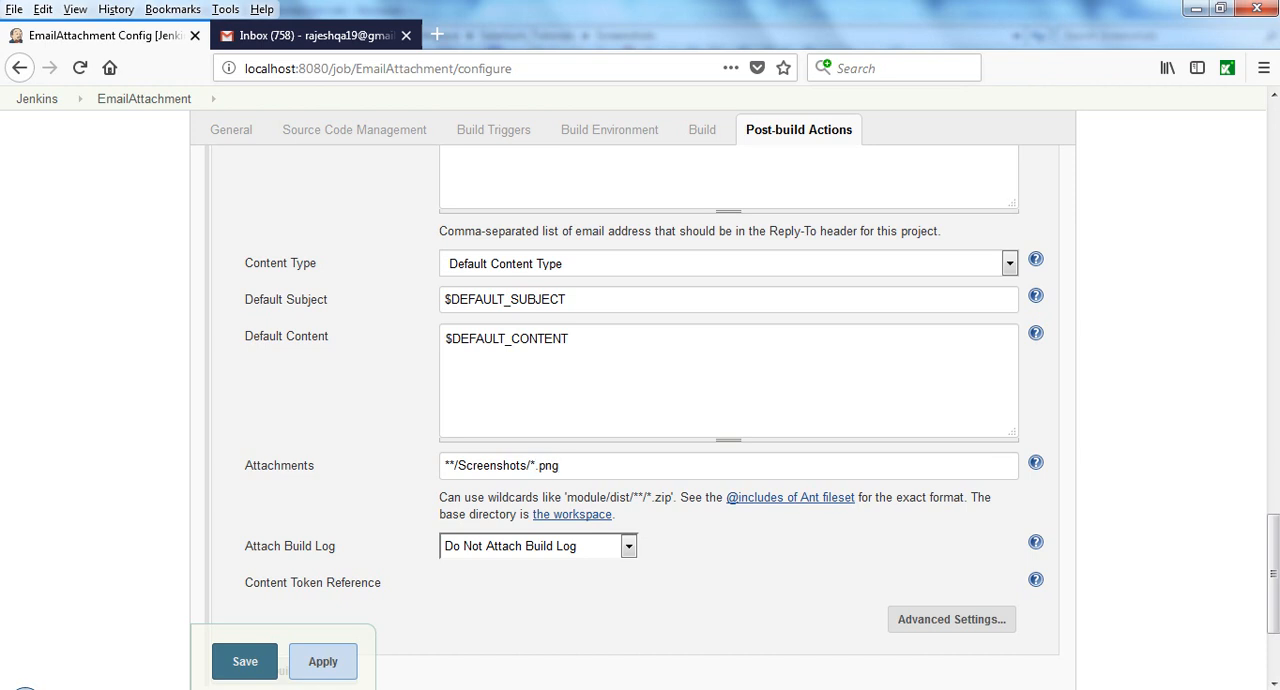
{"action": "scroll", "scroll_direction": "down", "scroll_amount": 3}
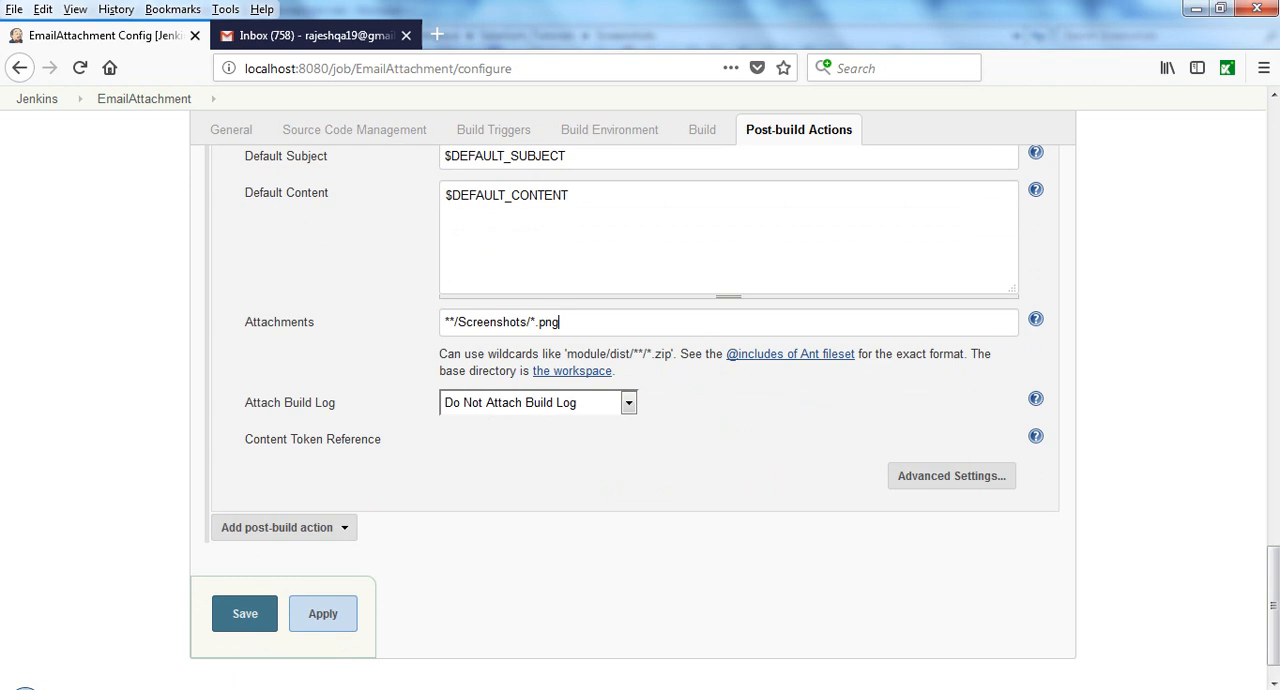
In Advanced Settings, remove Developers from the Always trigger and discard an extra Always trigger.
{"action": "left_click", "coordinate": [950, 474]}
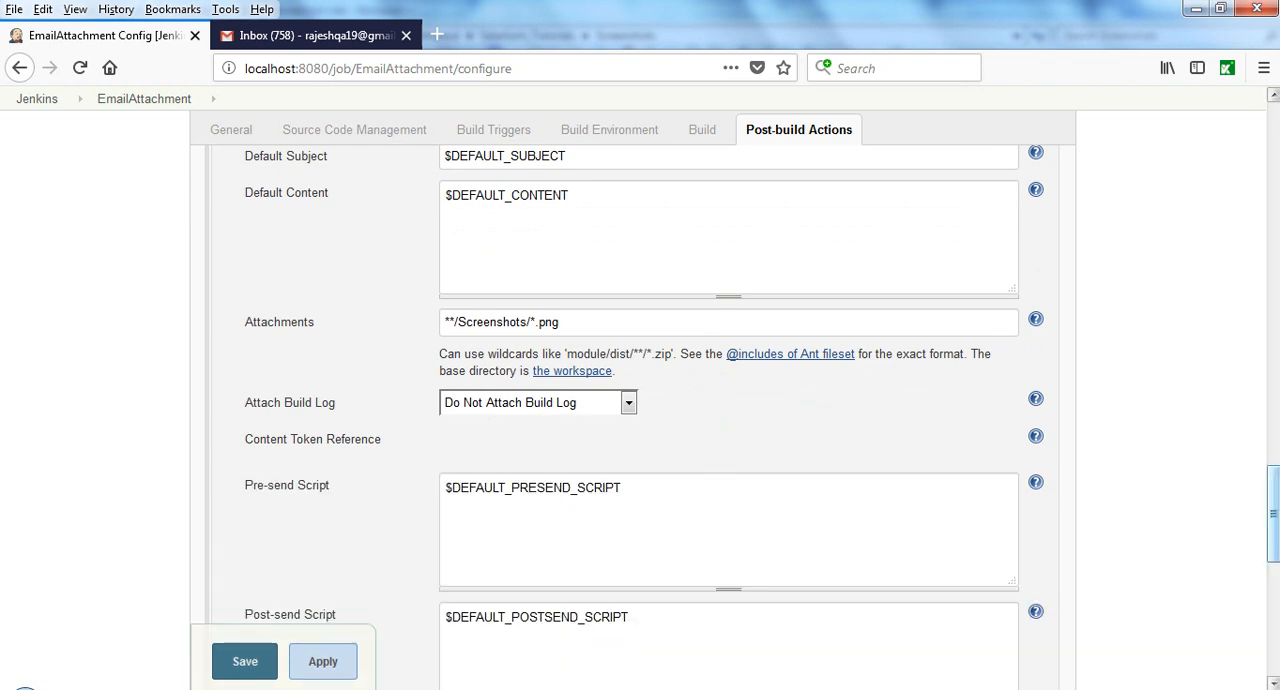
{"action": "scroll", "scroll_direction": "down", "scroll_amount": 3}
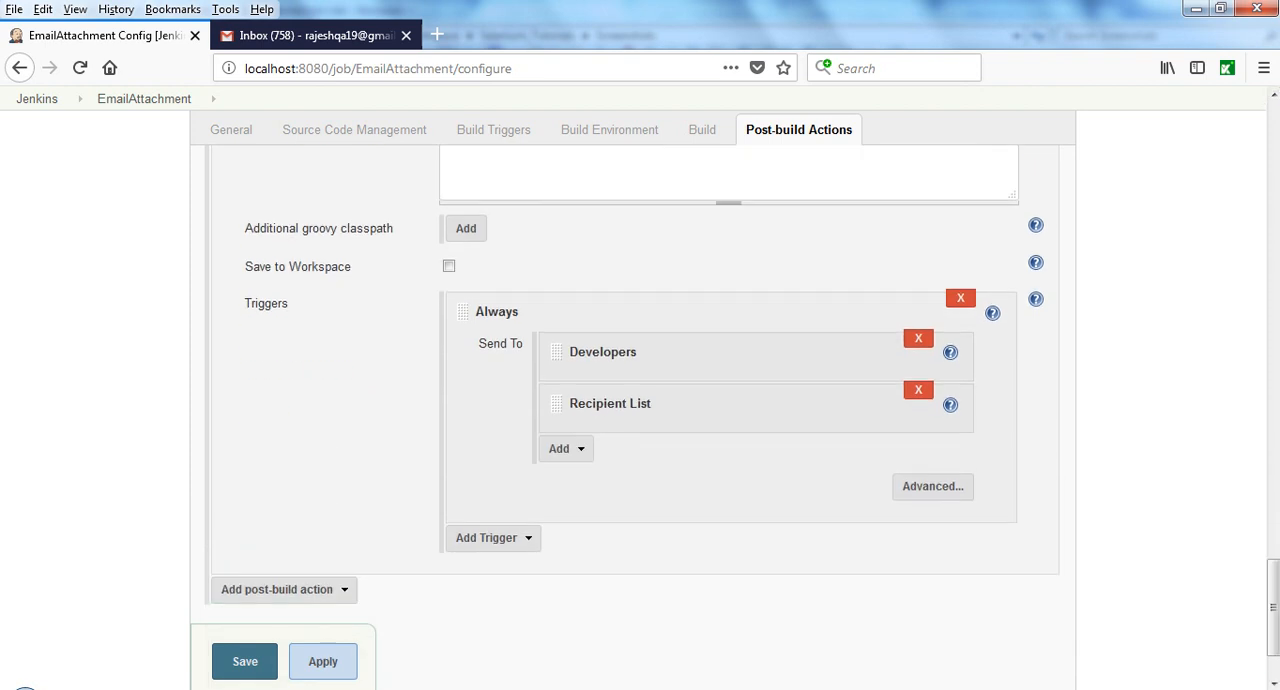
{"action": "left_click", "coordinate": [918, 338]}
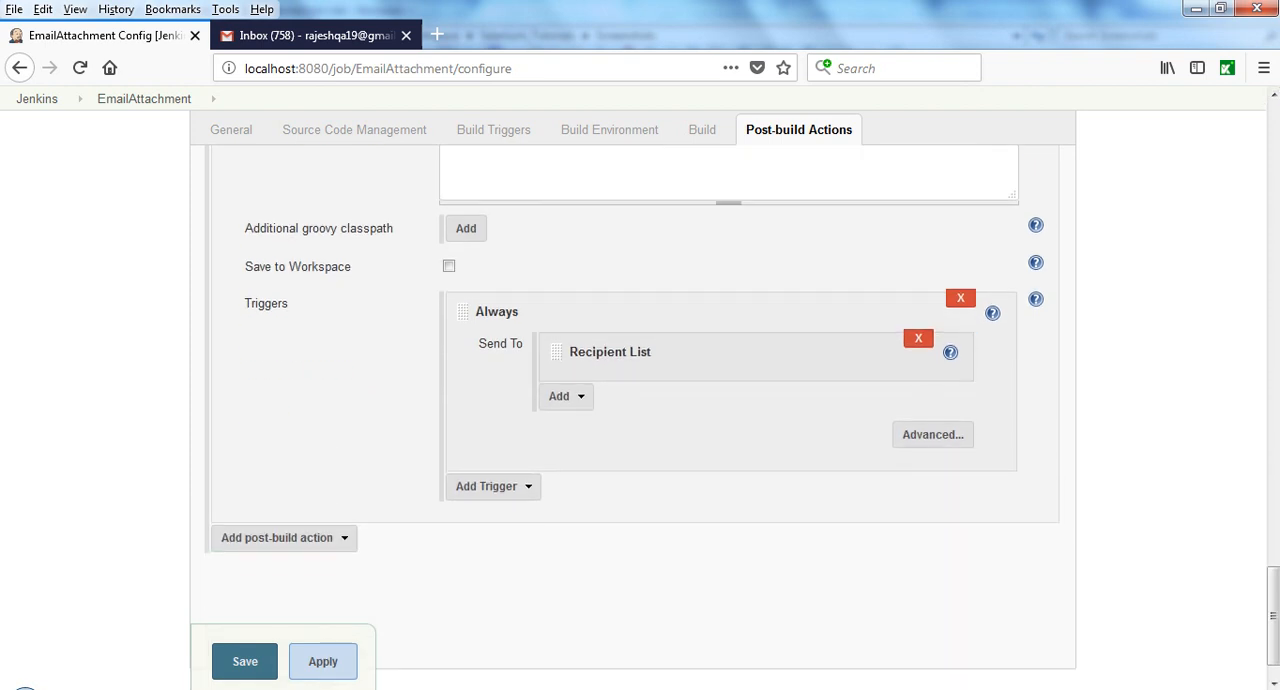
{"action": "left_click", "coordinate": [488, 486]}
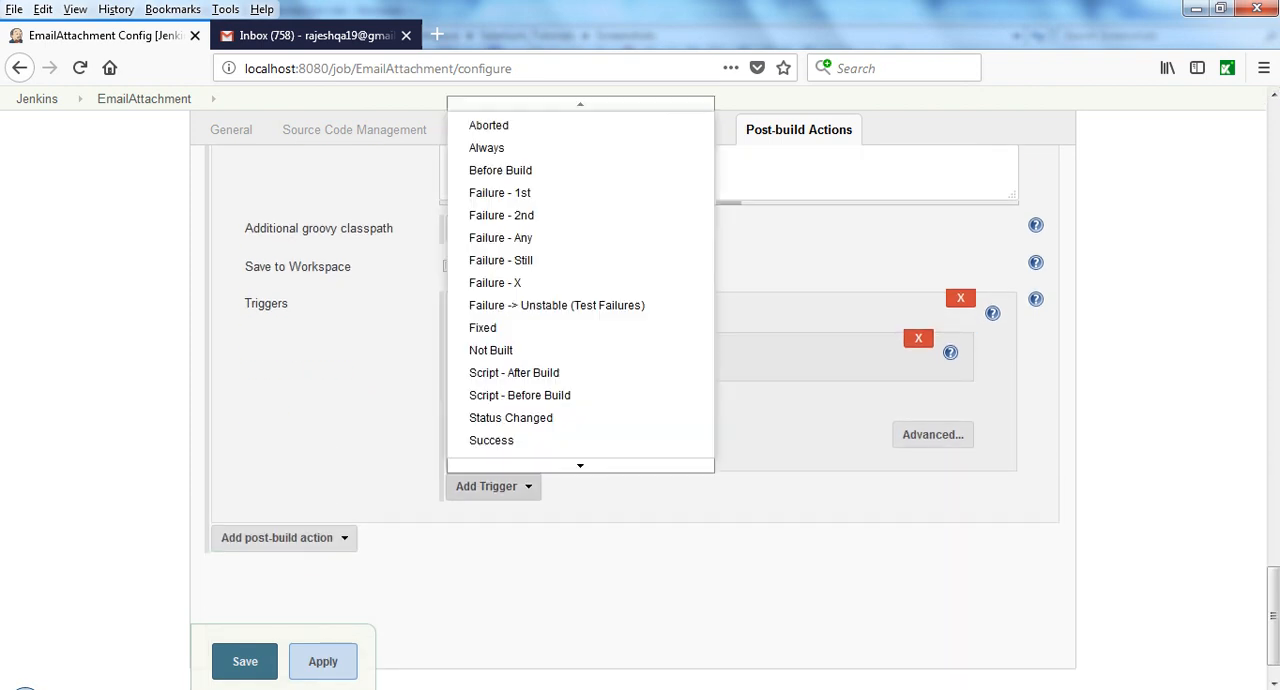
{"action": "left_click", "coordinate": [488, 148]}
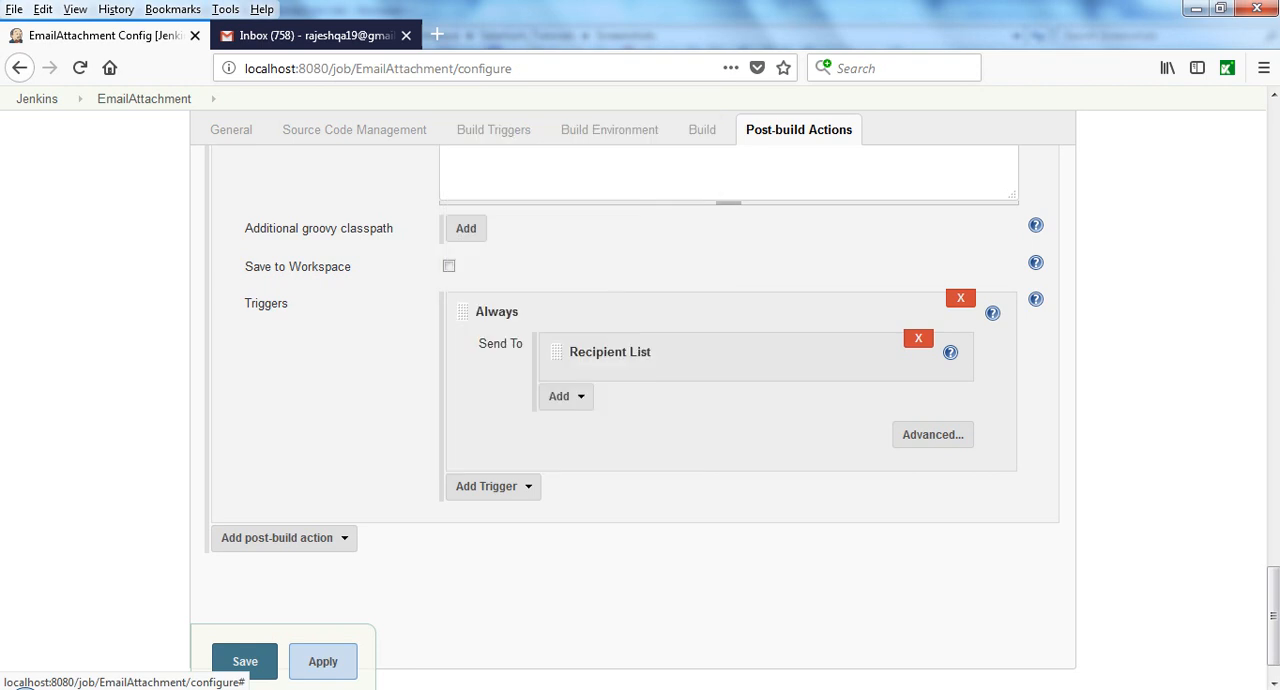
{"action": "left_click", "coordinate": [488, 486]}
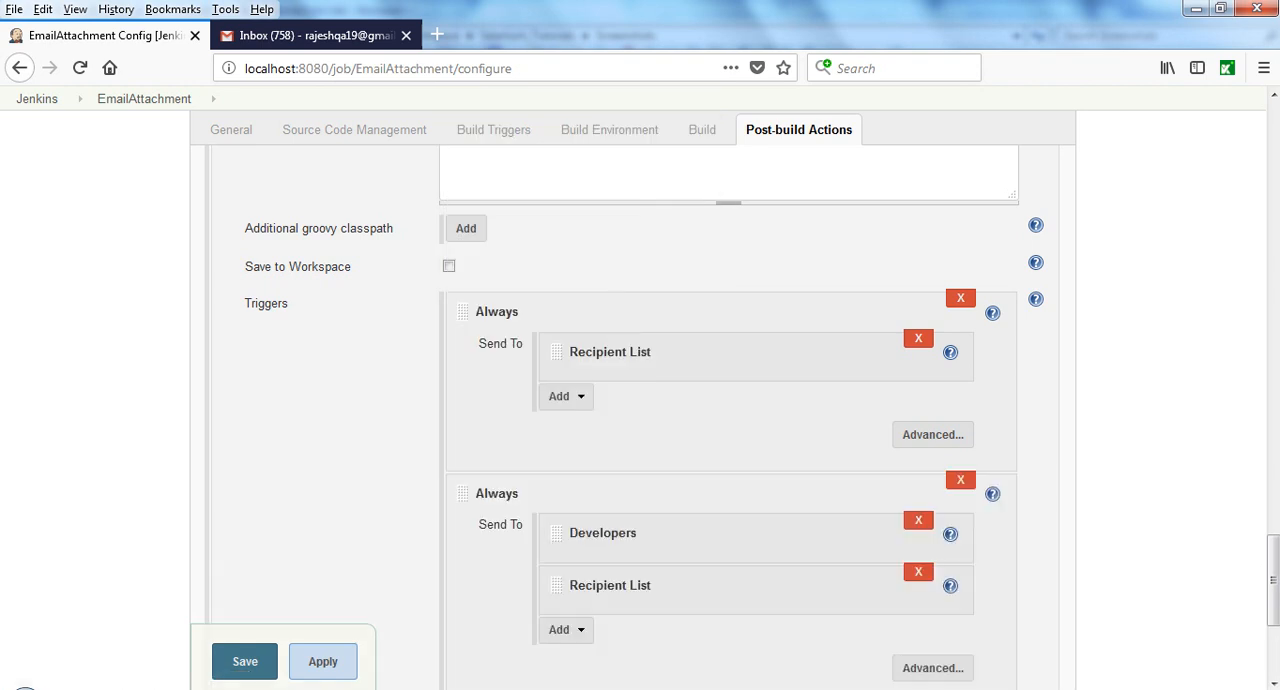
{"action": "left_click", "coordinate": [960, 480]}
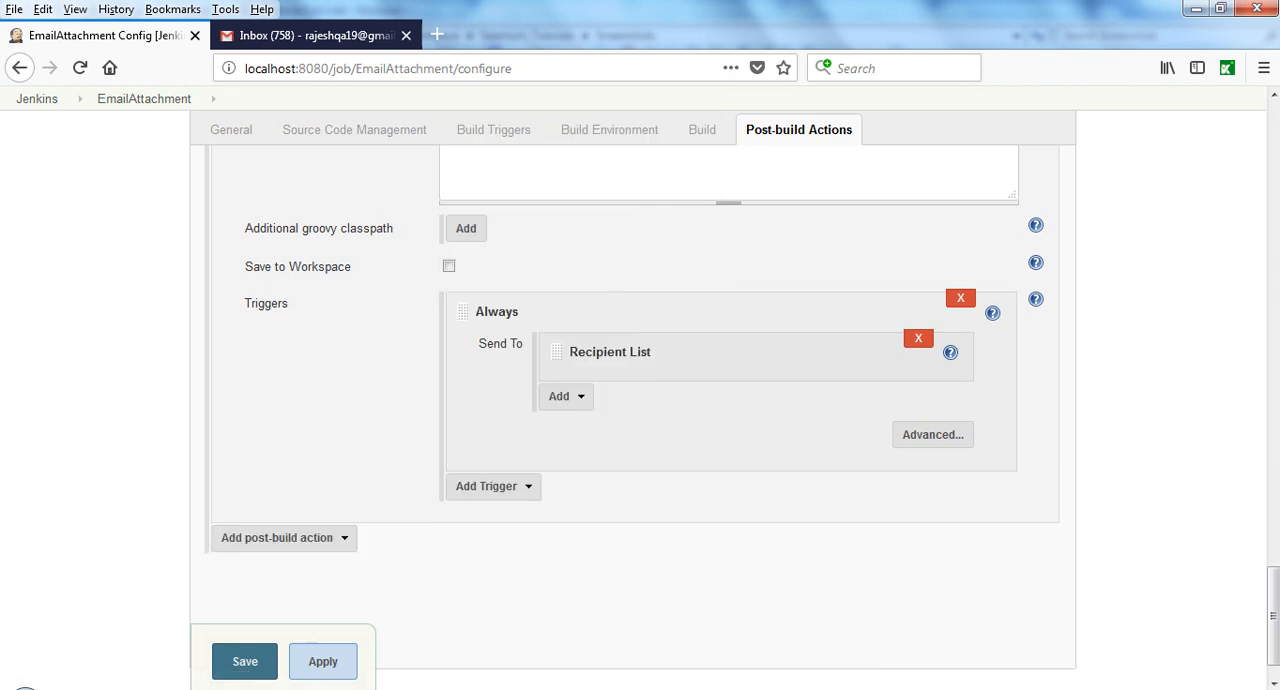
Save the EmailAttachment job configuration.
{"action": "left_click", "coordinate": [244, 660]}
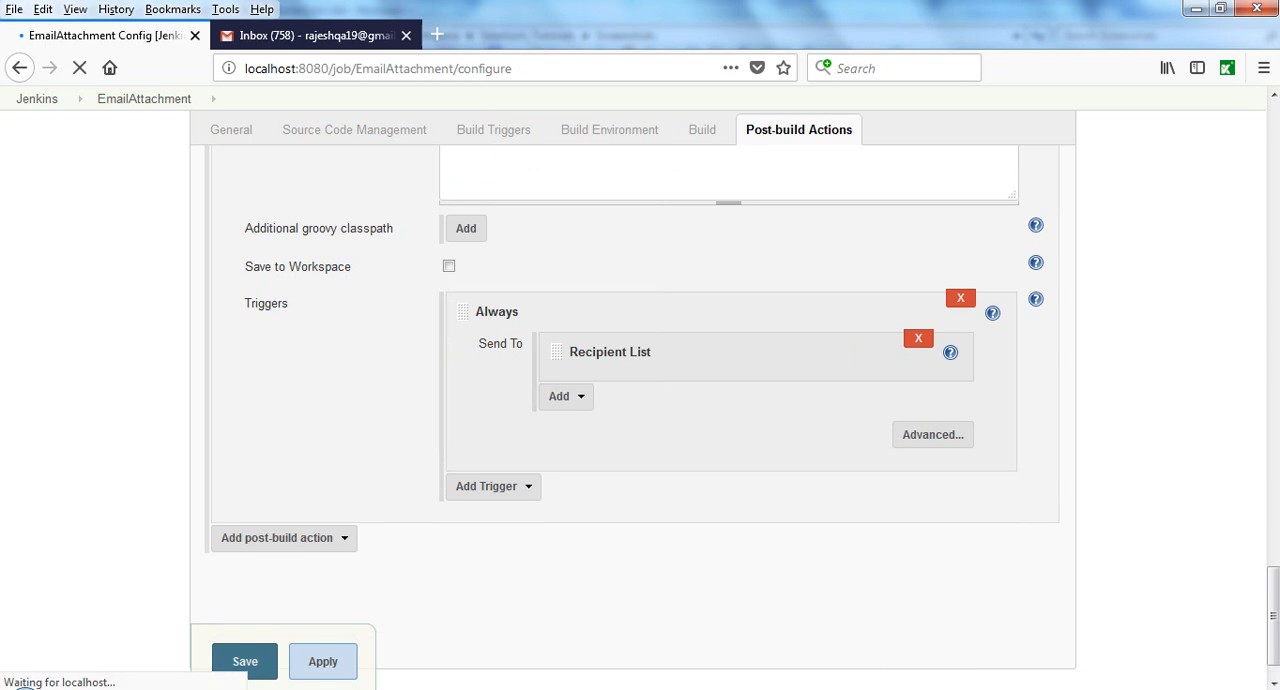
{"action": "left_click", "coordinate": [244, 660]}
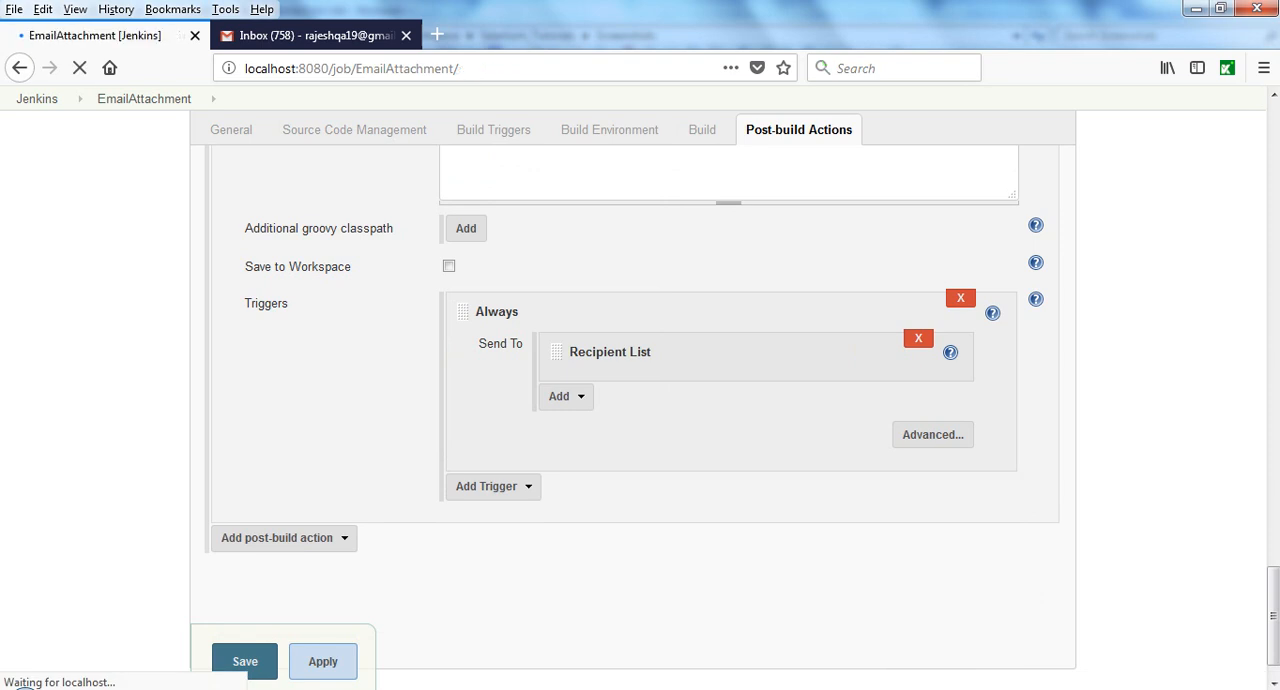
{"action": "left_click", "coordinate": [244, 660]}
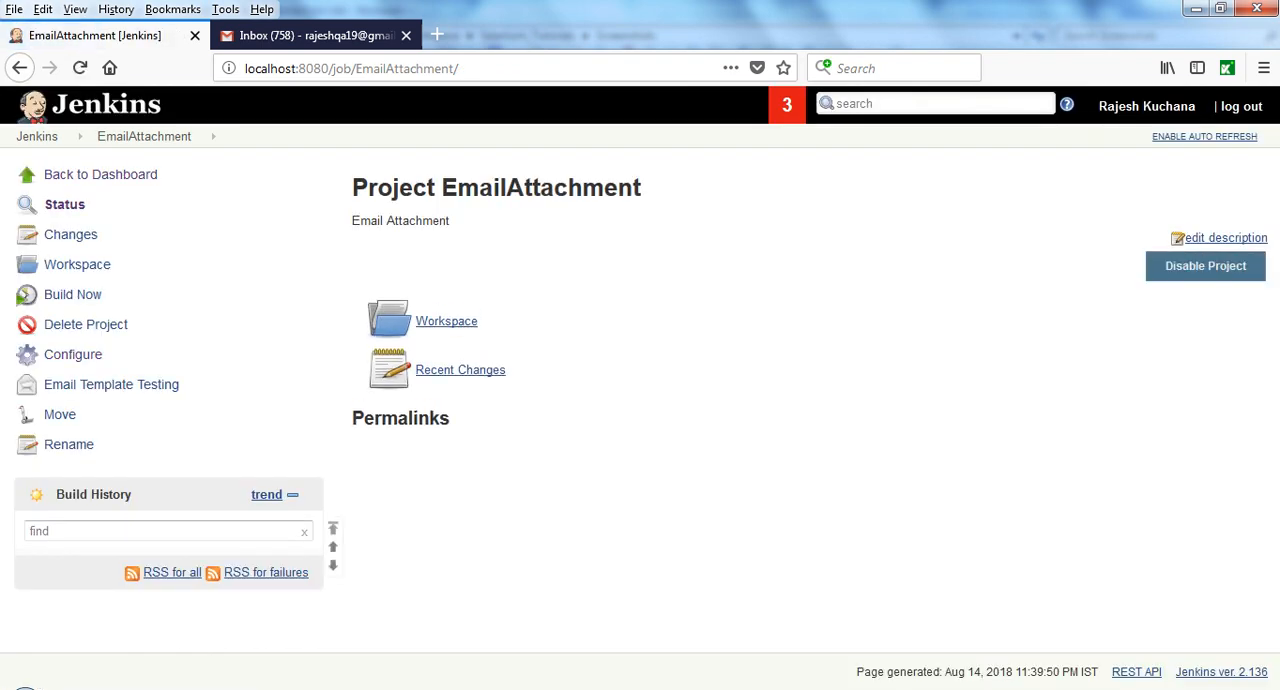
{"action": "mouse_move", "coordinate": [72, 294]}
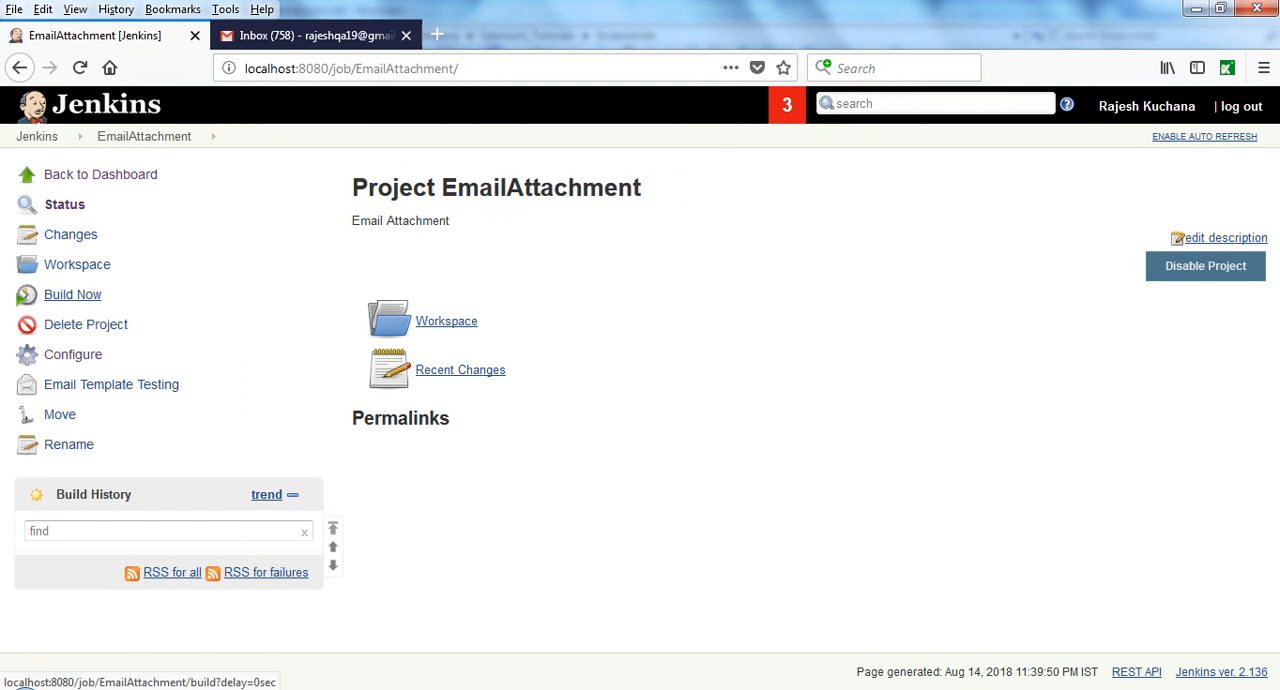
Start build #1 with Build Now and expand its Build History options.
{"action": "left_click", "coordinate": [72, 294]}
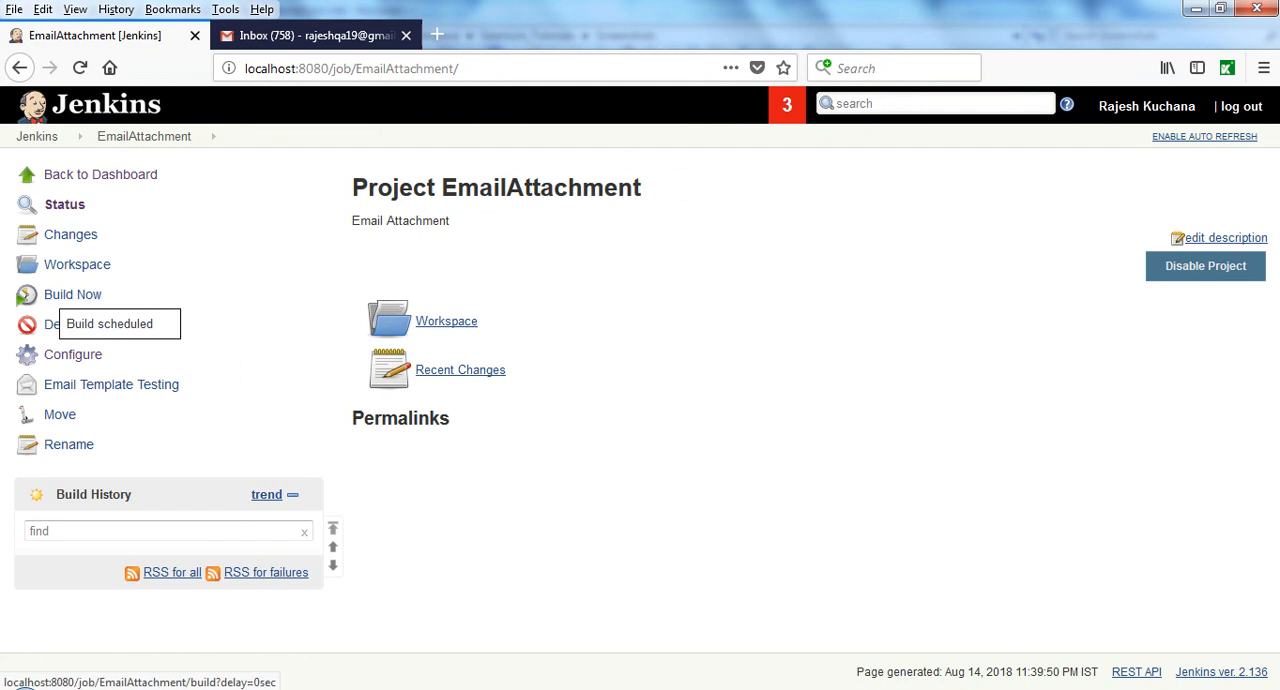
{"action": "left_click", "coordinate": [72, 294]}
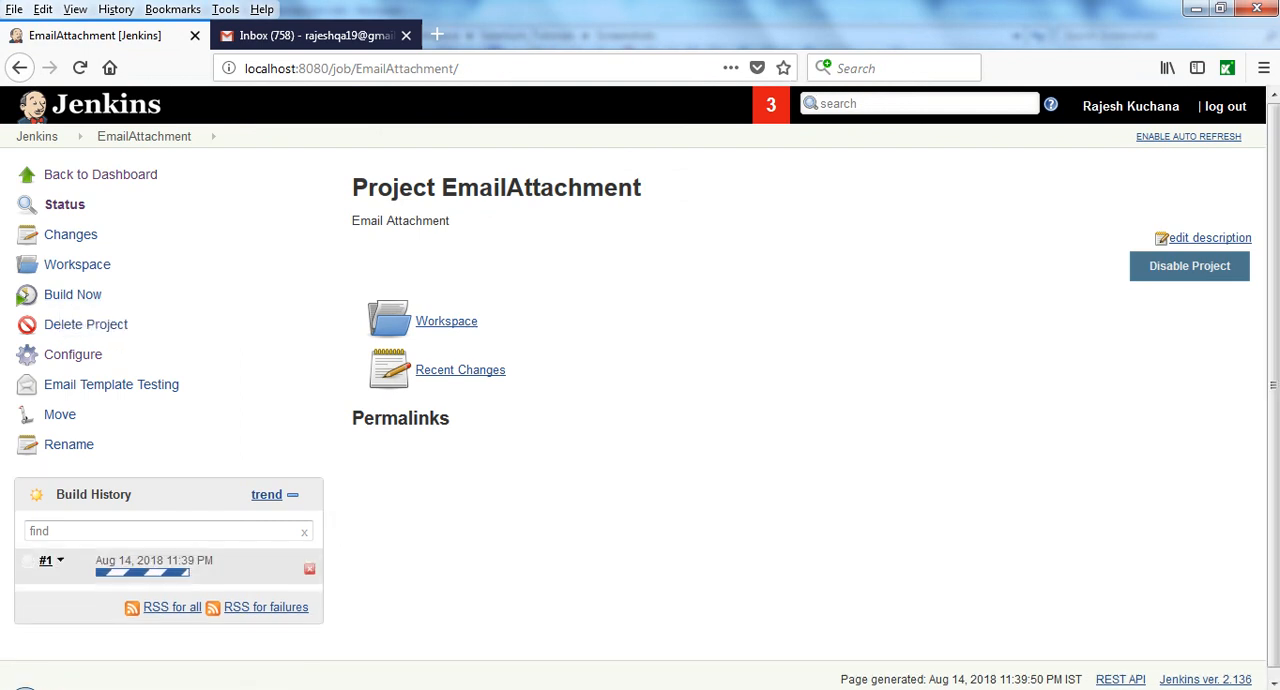
{"action": "left_click", "coordinate": [58, 560]}
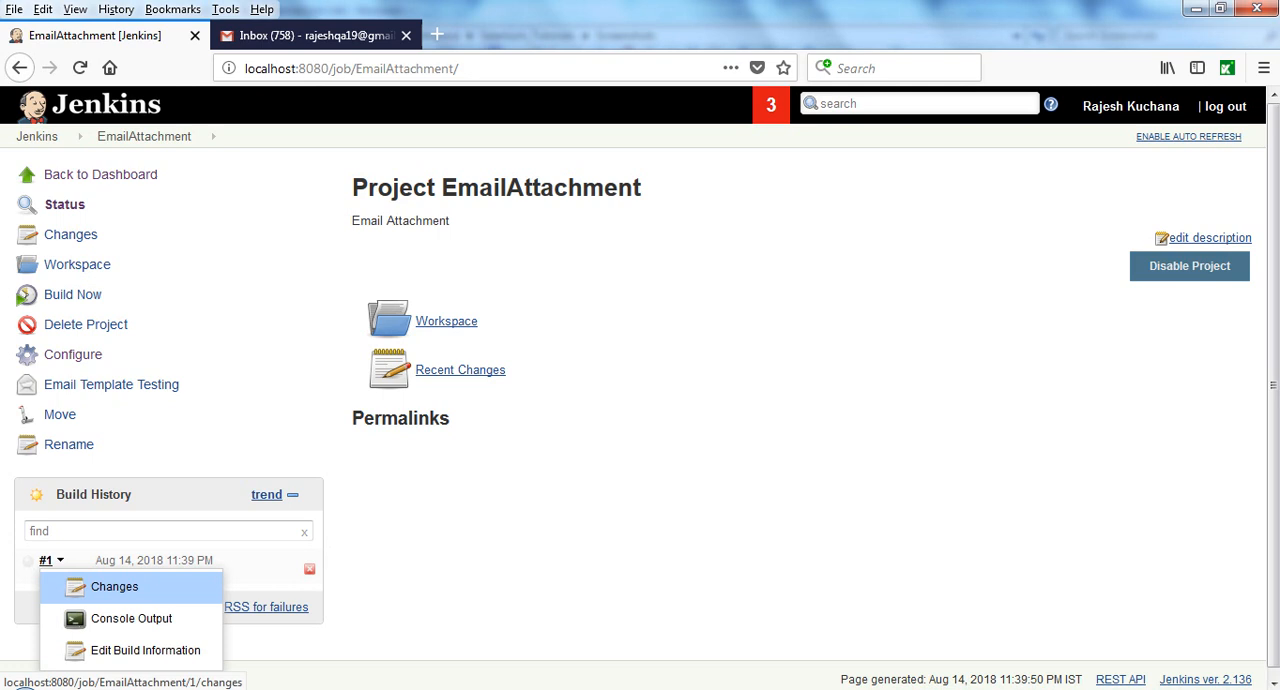
Follow build #1's console output to Finished: SUCCESS, then switch to the Gmail inbox.
{"action": "left_click", "coordinate": [132, 618]}
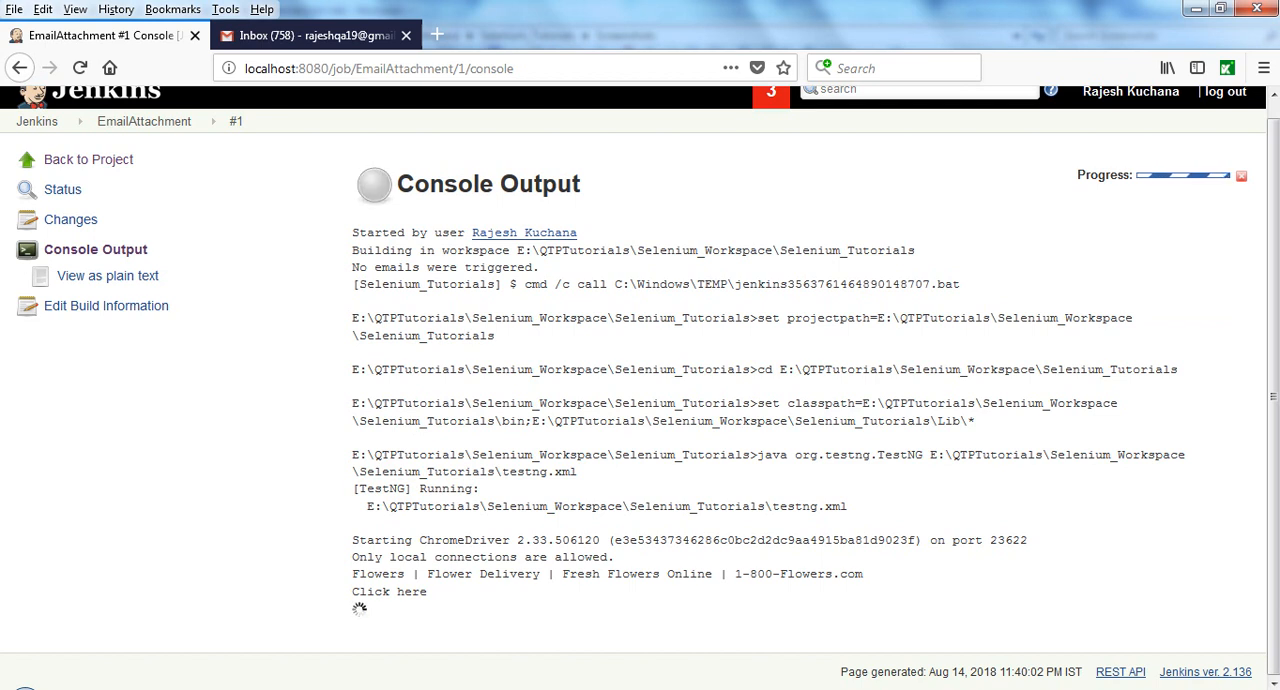
{"action": "scroll", "scroll_direction": "down", "scroll_amount": 3}
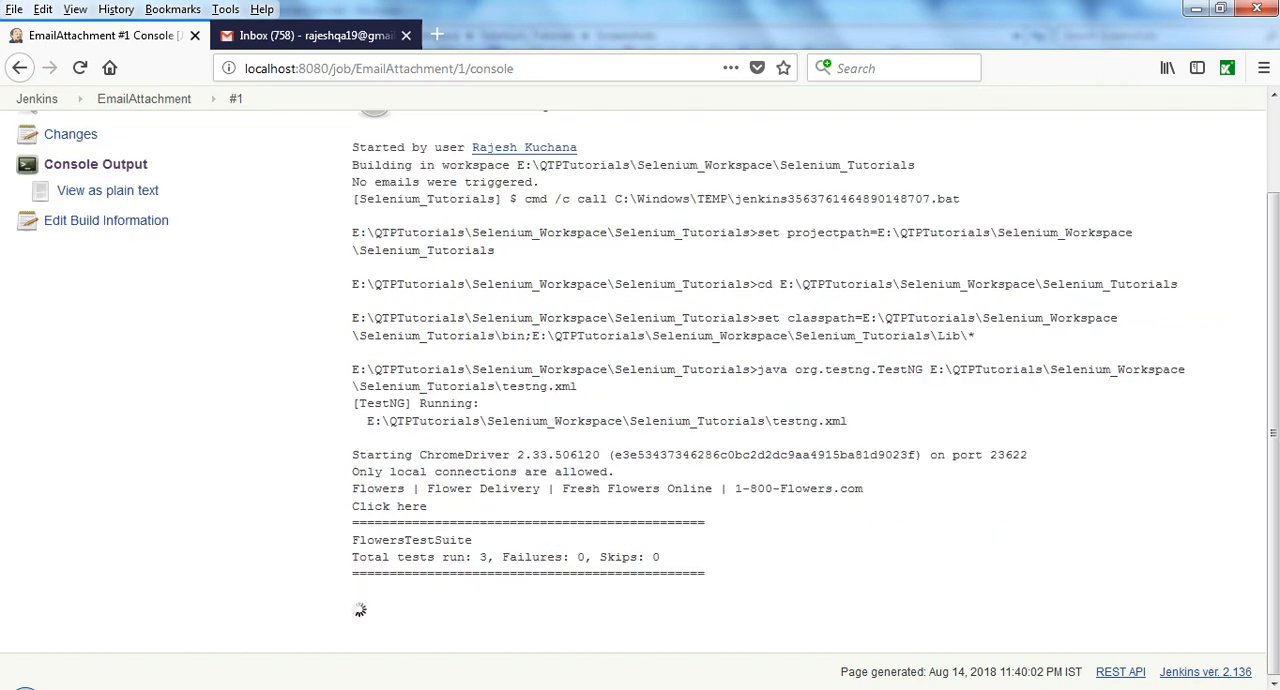
{"action": "scroll", "scroll_direction": "down", "scroll_amount": 3}
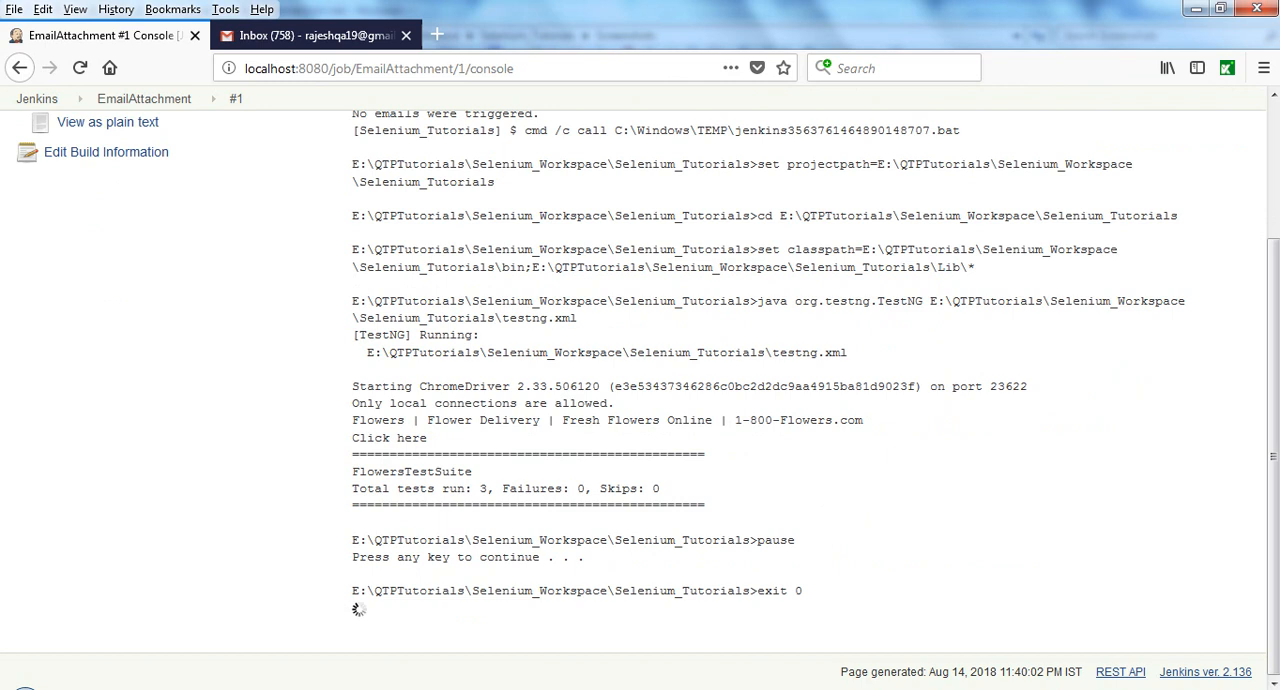
{"action": "scroll", "scroll_direction": "down", "scroll_amount": 3}
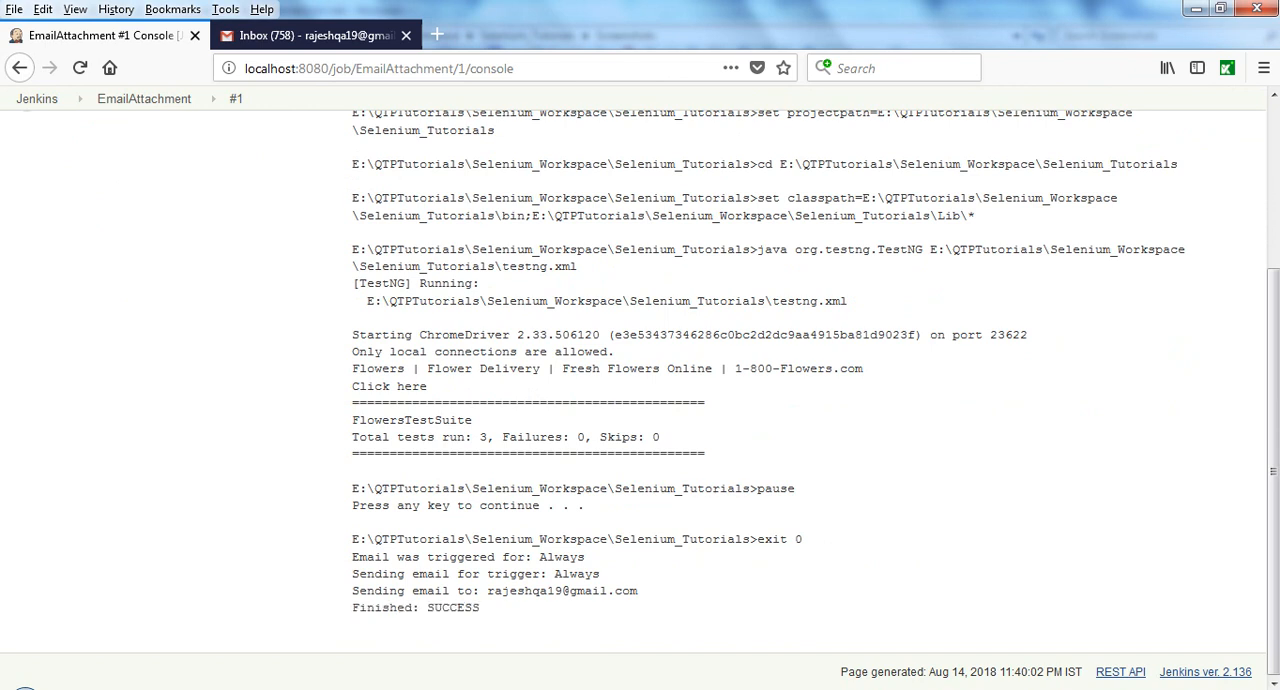
{"action": "double_click", "coordinate": [452, 608]}
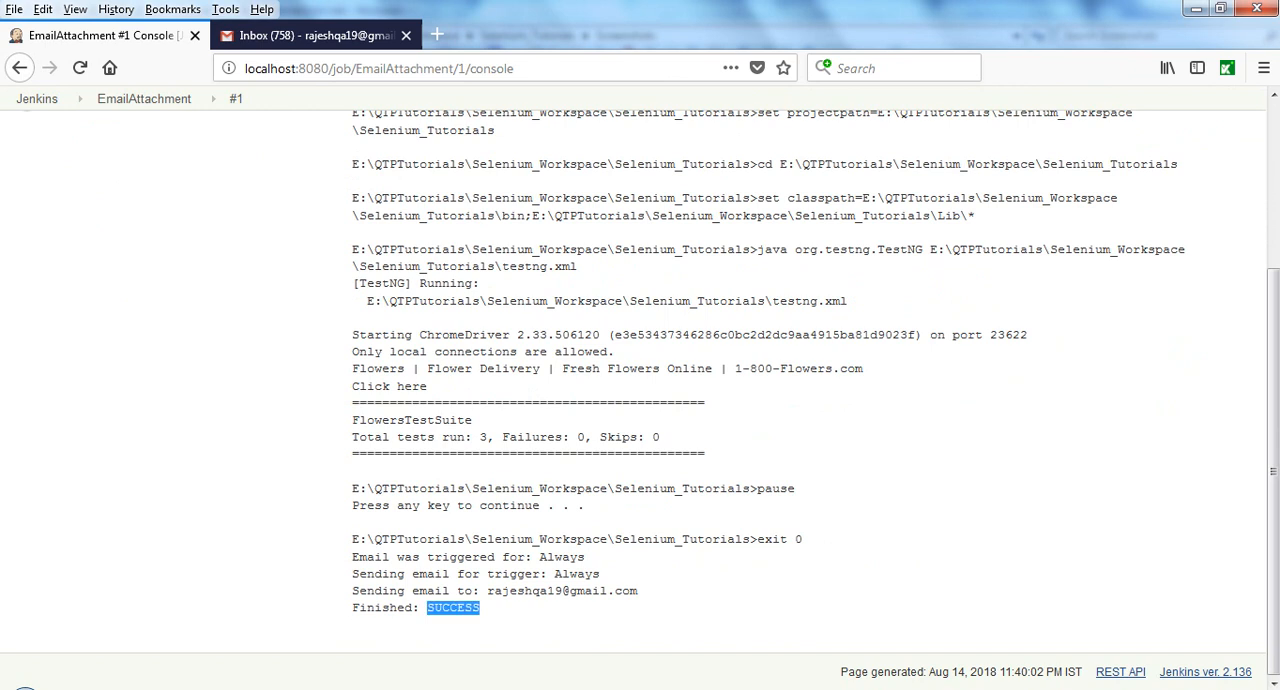
{"action": "left_click", "coordinate": [316, 36]}
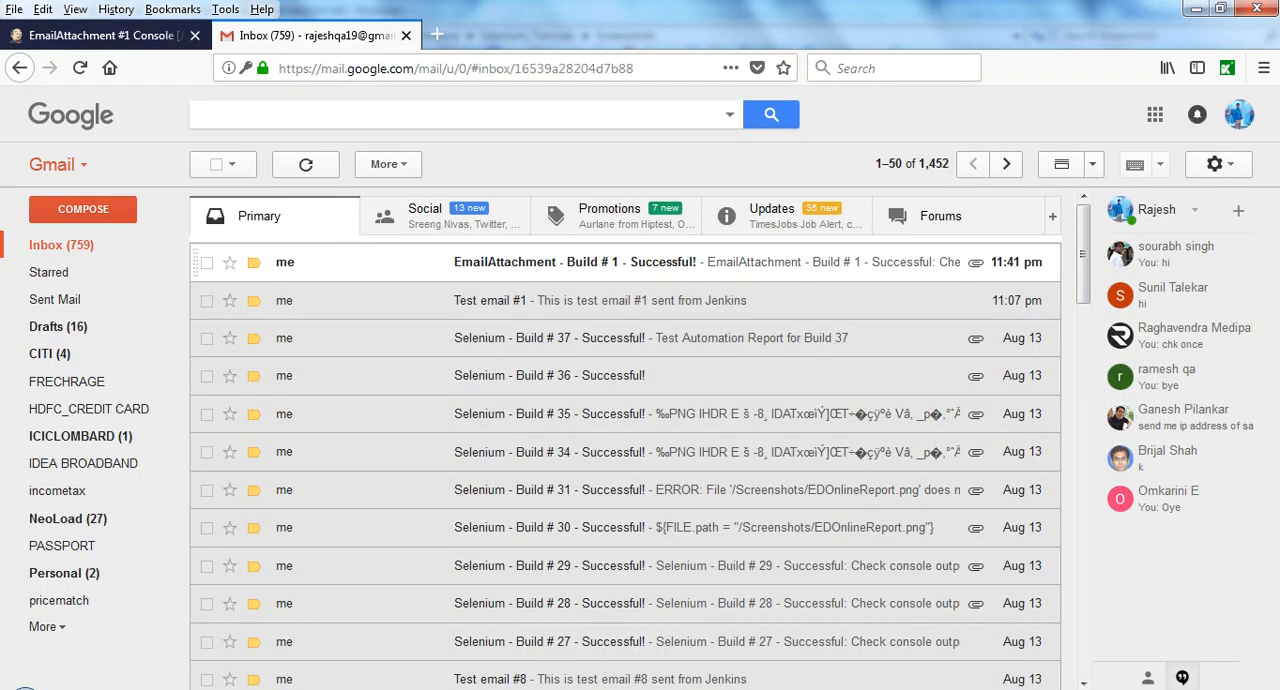
Open the Build #1 email with its two PNG attachments, then return to the Jenkins console output.
{"action": "left_click", "coordinate": [592, 262]}
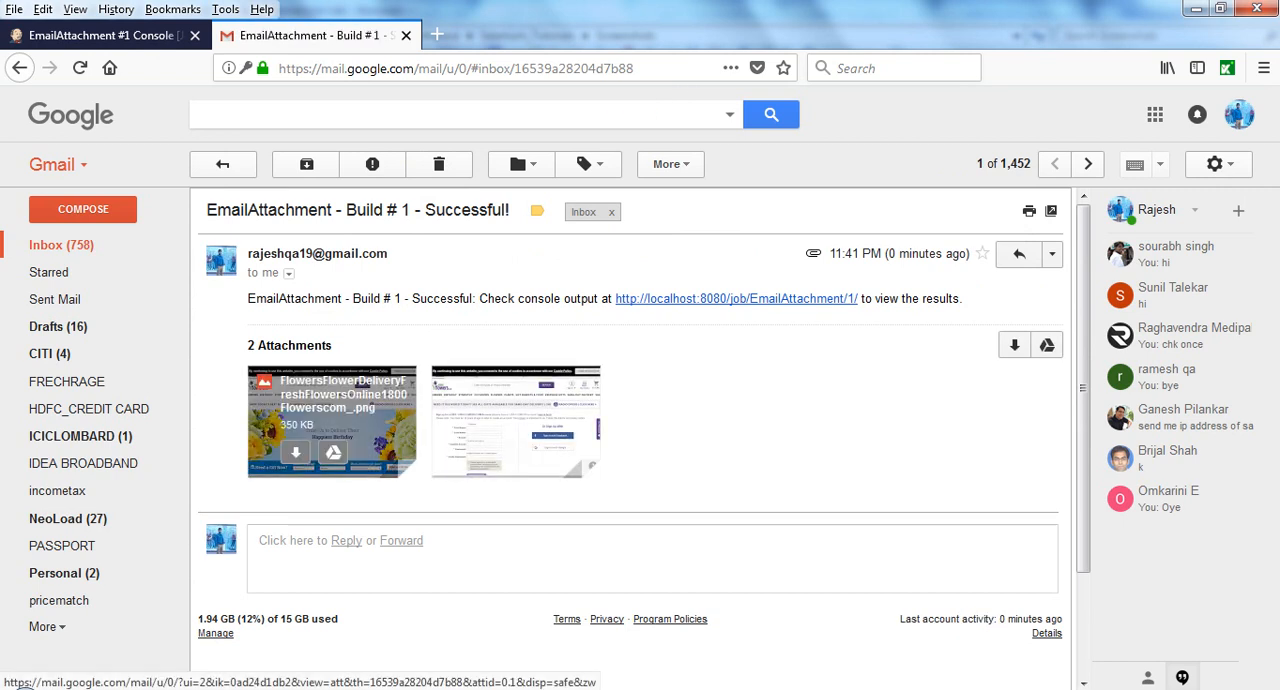
{"action": "left_click", "coordinate": [332, 420]}
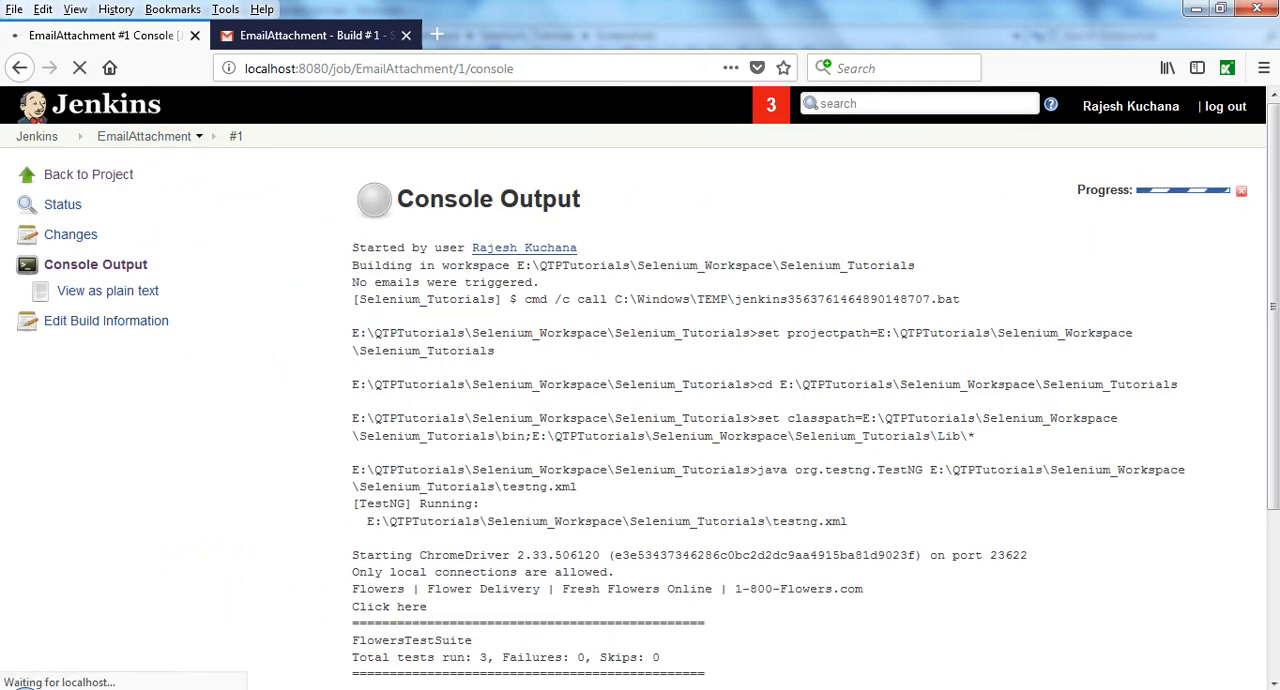
Return to the EmailAttachment project and reopen its configuration, scrolling to the email settings.
{"action": "left_click", "coordinate": [144, 136]}
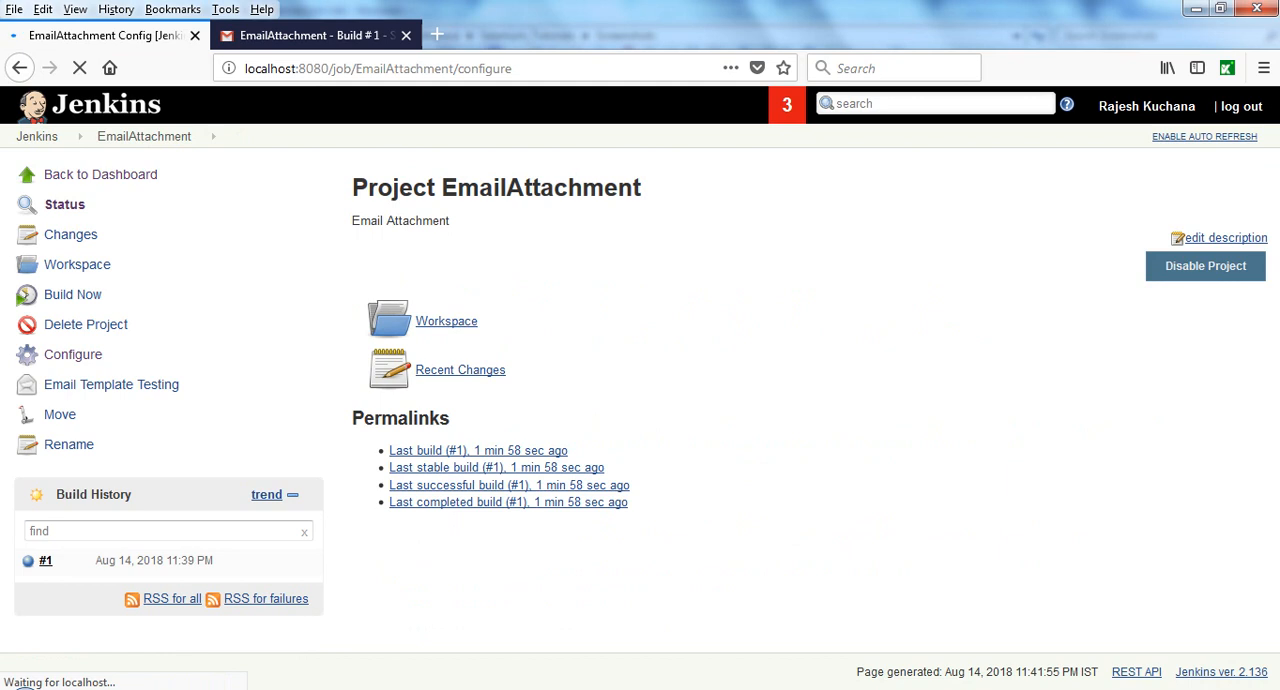
{"action": "left_click", "coordinate": [72, 354]}
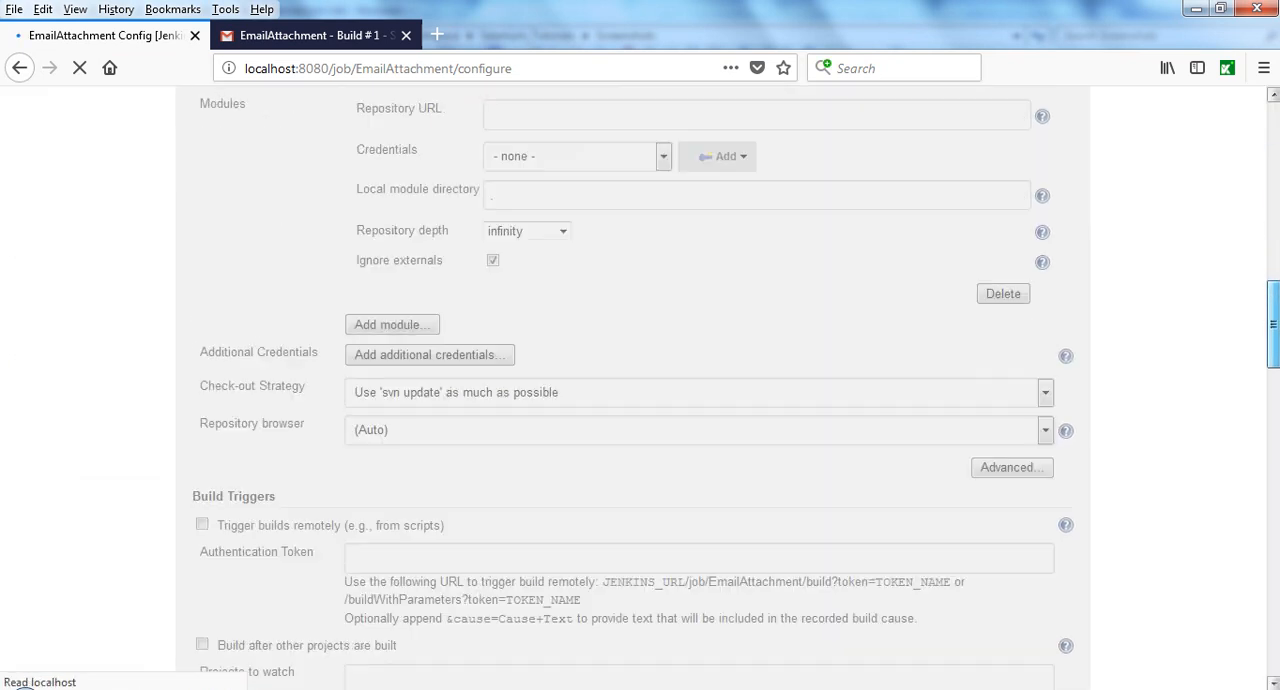
{"action": "scroll", "scroll_direction": "down", "scroll_amount": 3}
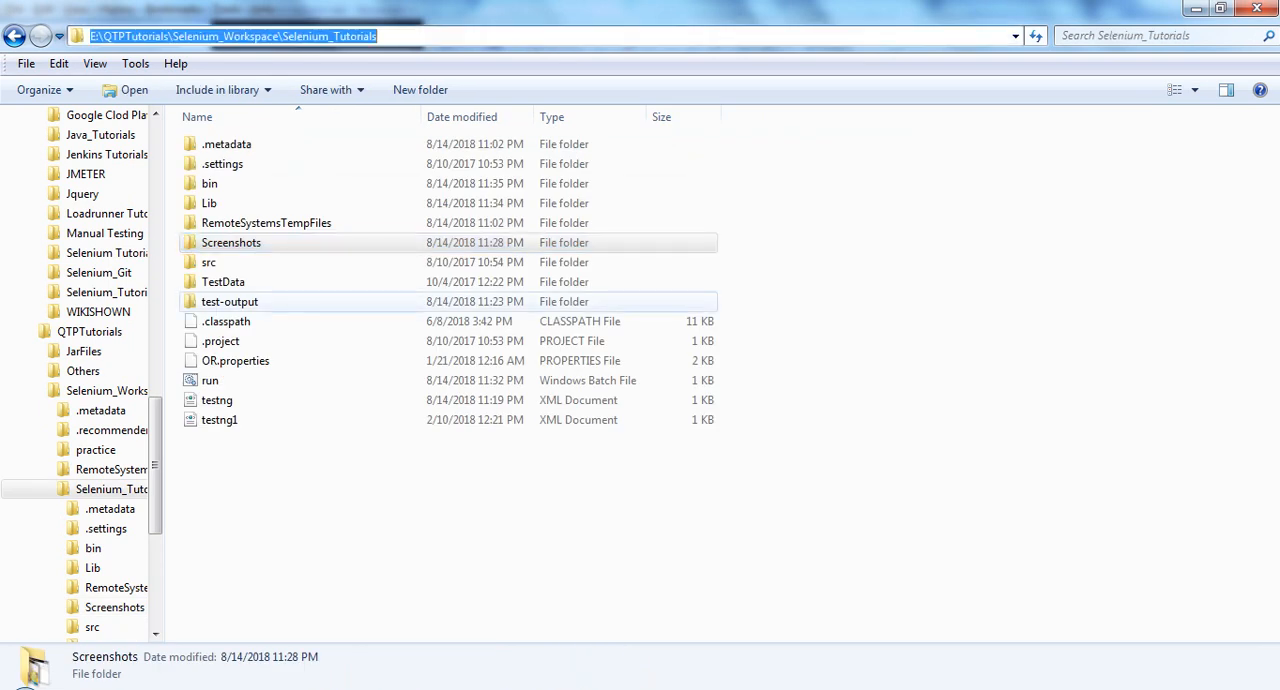
Check the Screenshots folder holds two PNGs including Register_, then return to the job configuration.
{"action": "double_click", "coordinate": [232, 242]}
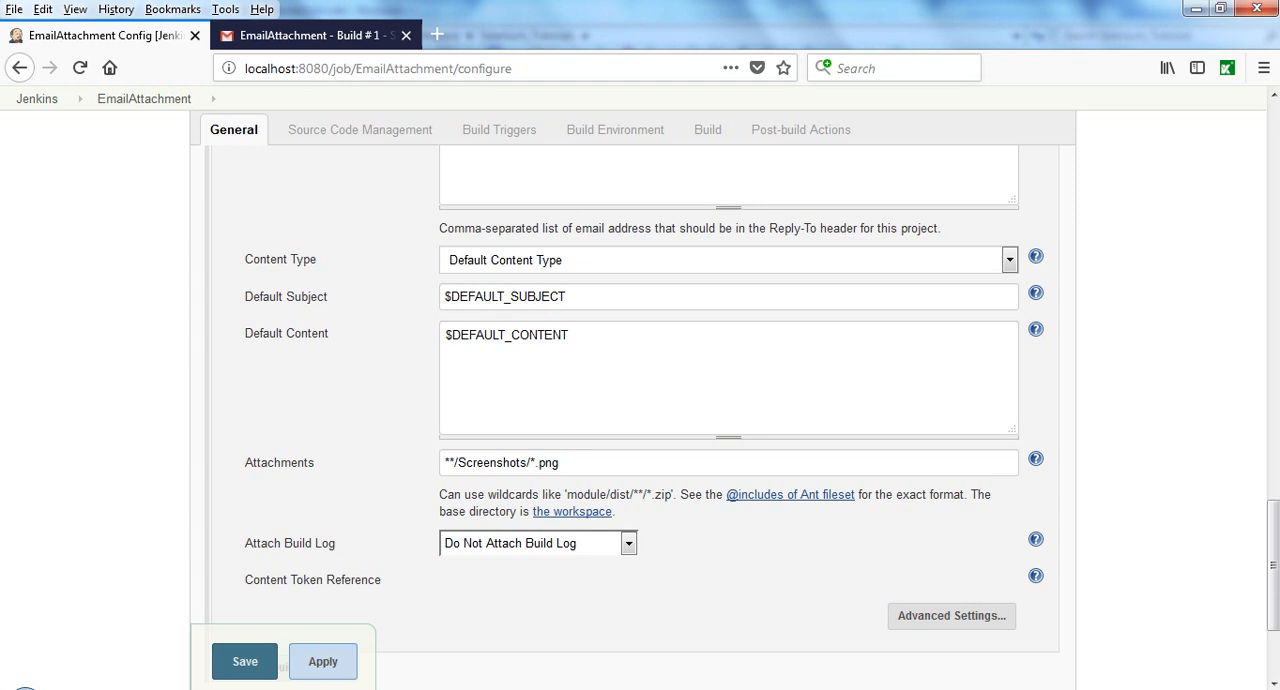
{"action": "double_click", "coordinate": [492, 462]}
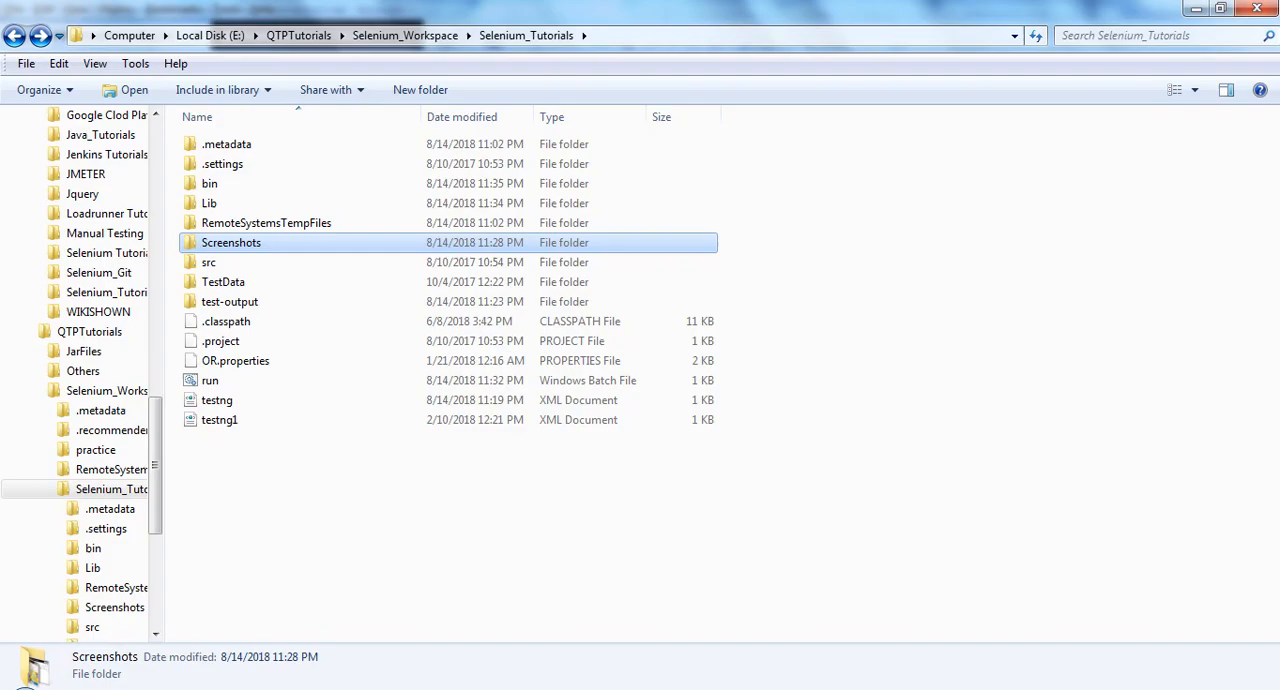
{"action": "double_click", "coordinate": [232, 242]}
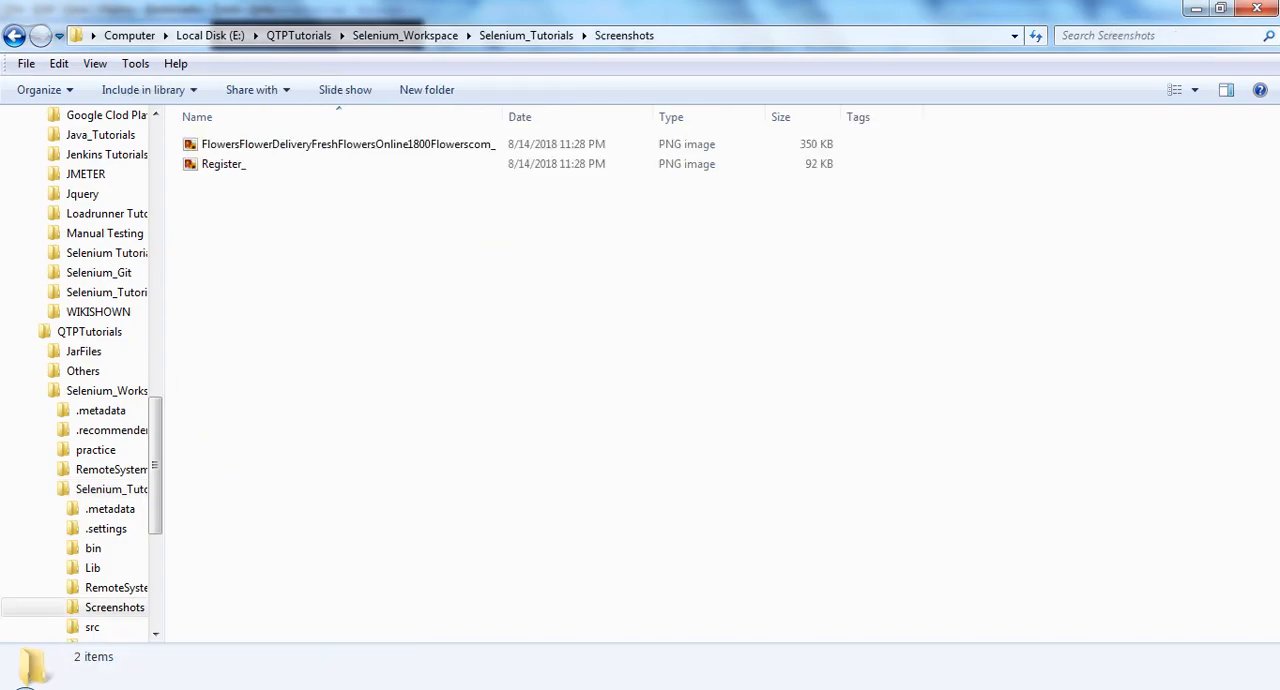
{"action": "mouse_move", "coordinate": [222, 164]}
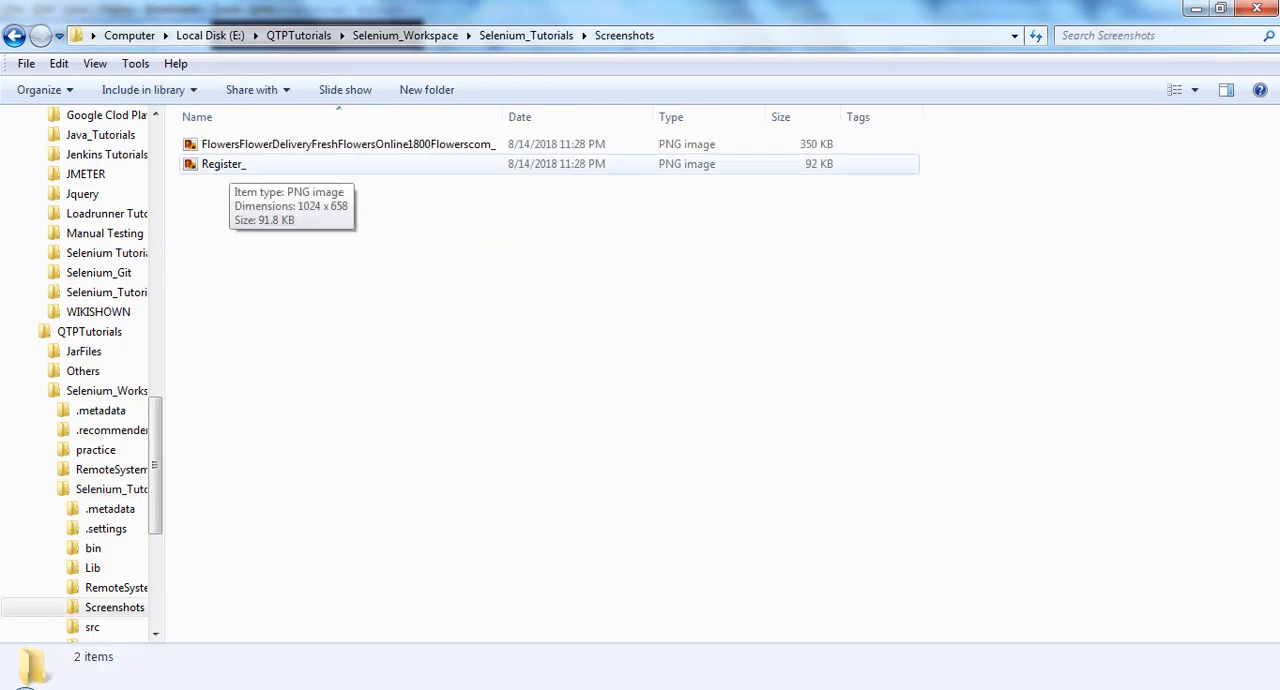
{"action": "left_click", "coordinate": [222, 164]}
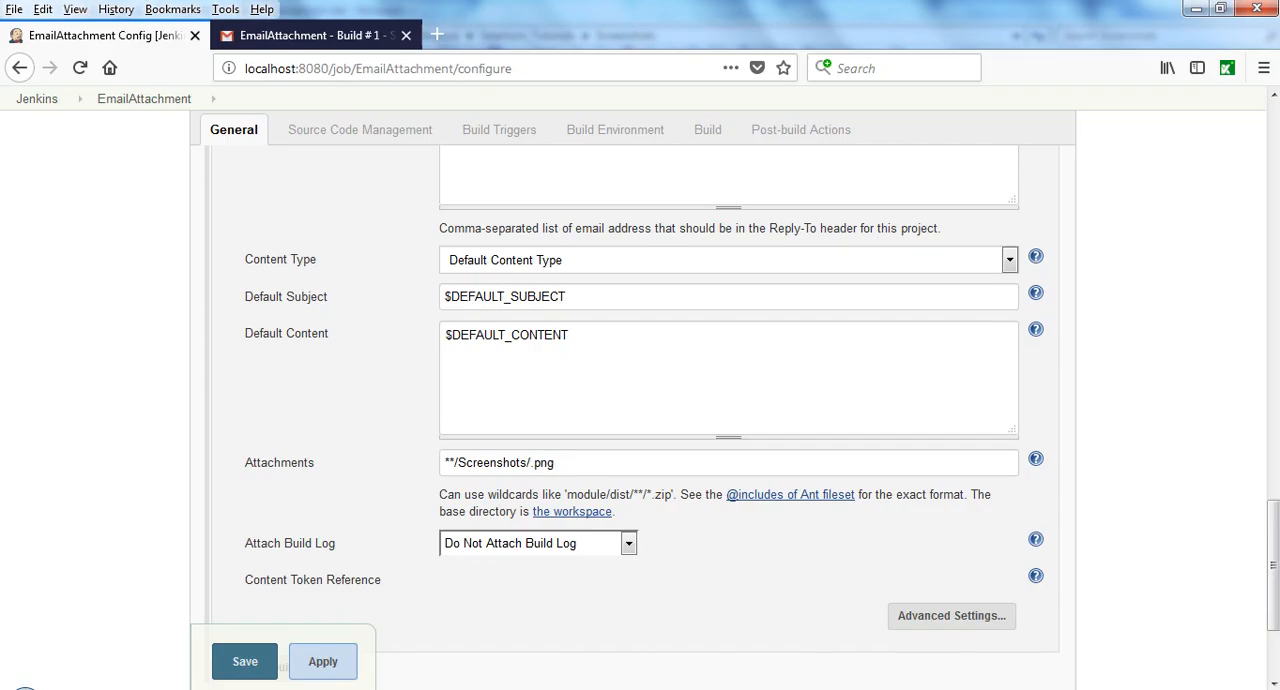
Narrow the attachments pattern to **/Screenshots/Register_.png and save the configuration.
{"action": "type", "text": "Register_"}
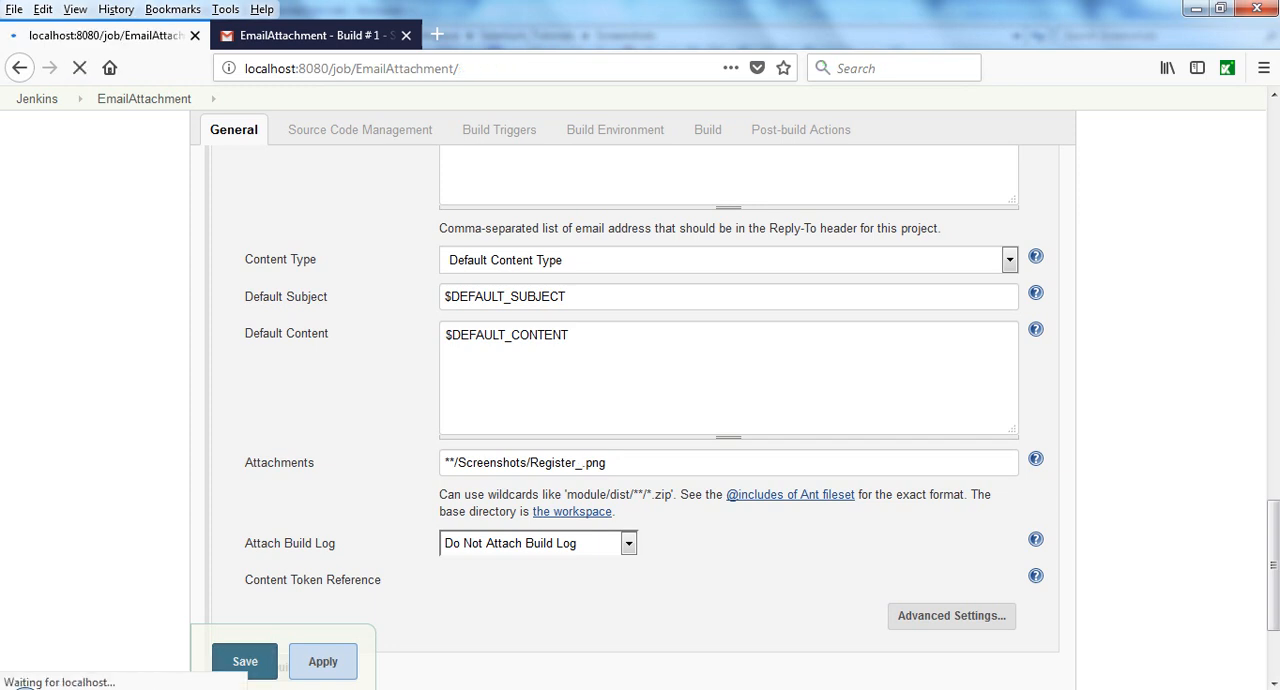
{"action": "left_click", "coordinate": [244, 660]}
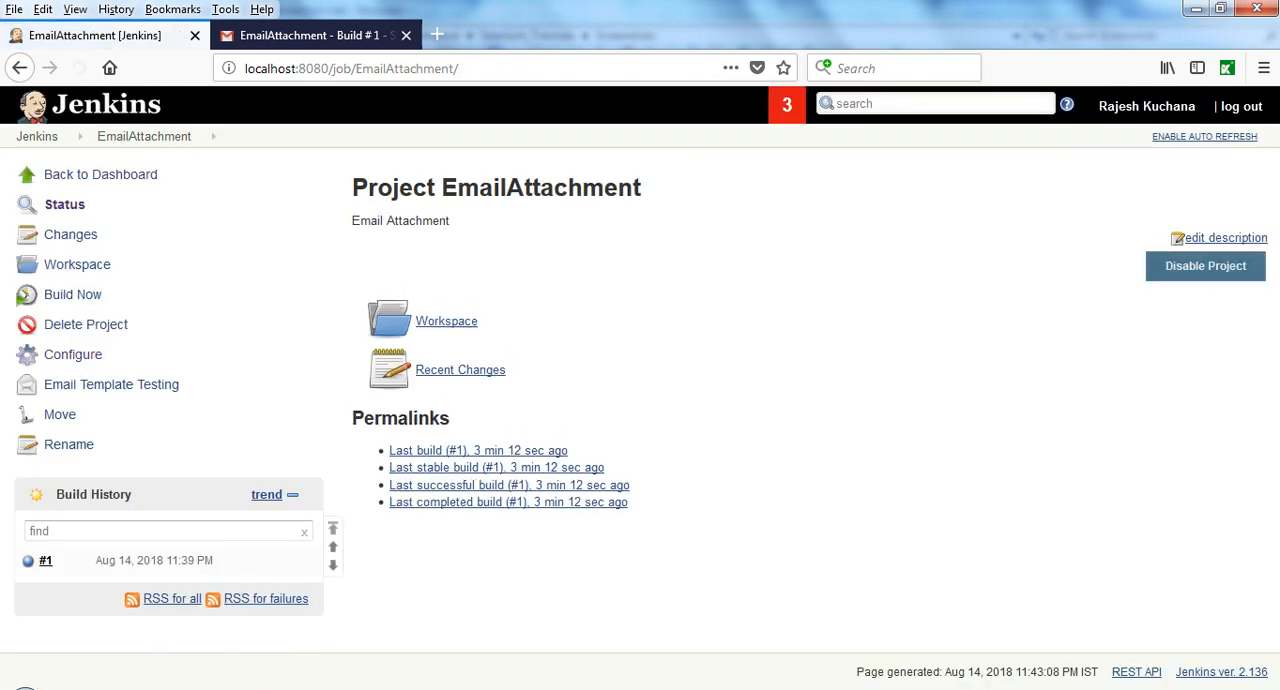
Start build #2 with Build Now, glance at the Gmail inbox, and return to Jenkins.
{"action": "left_click", "coordinate": [72, 294]}
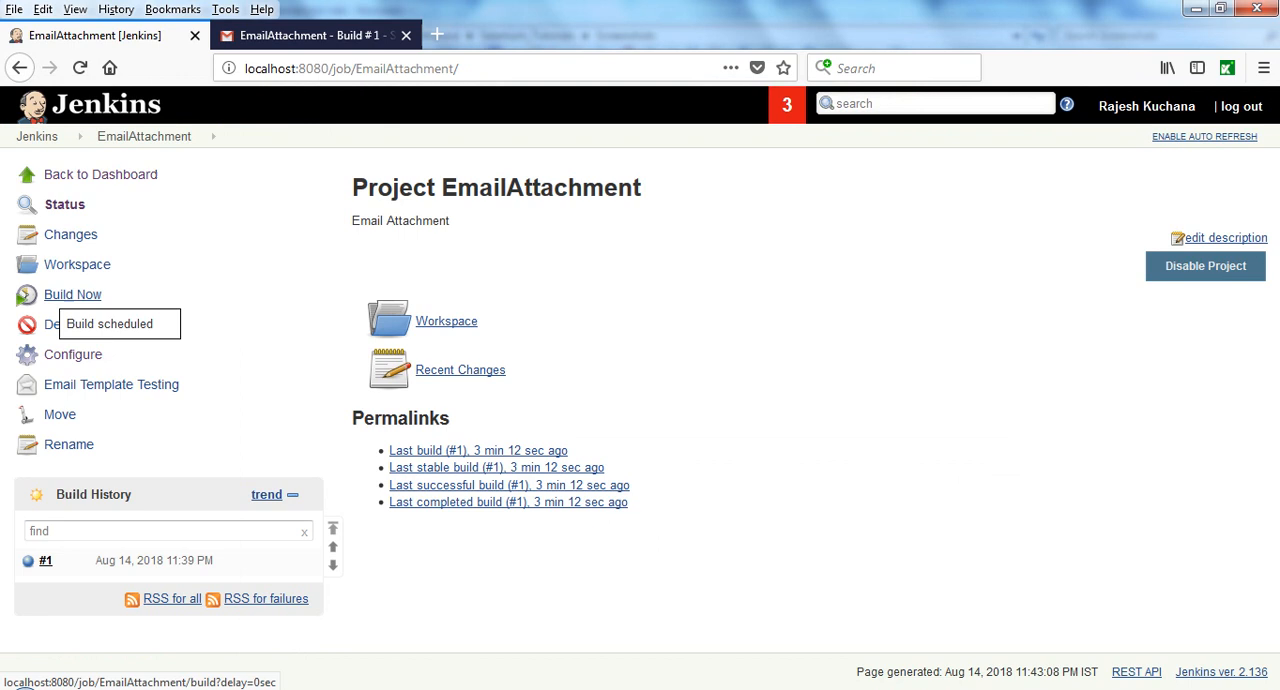
{"action": "left_click", "coordinate": [72, 294]}
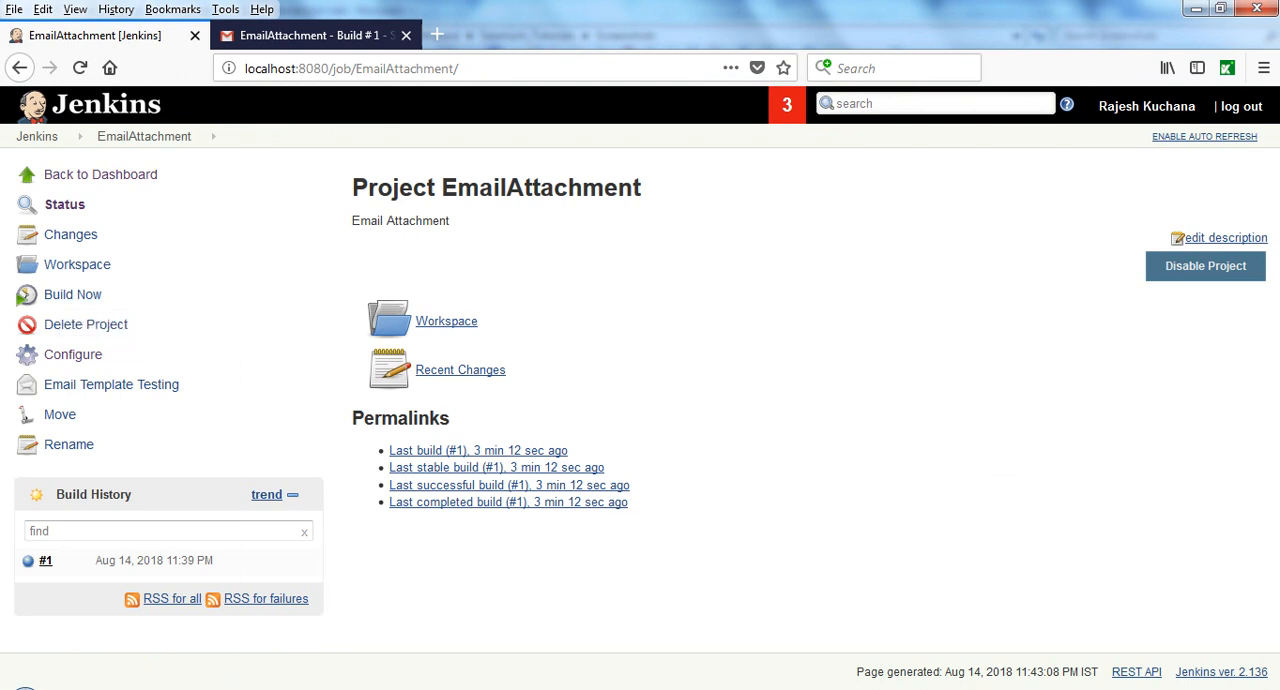
{"action": "left_click", "coordinate": [310, 36]}
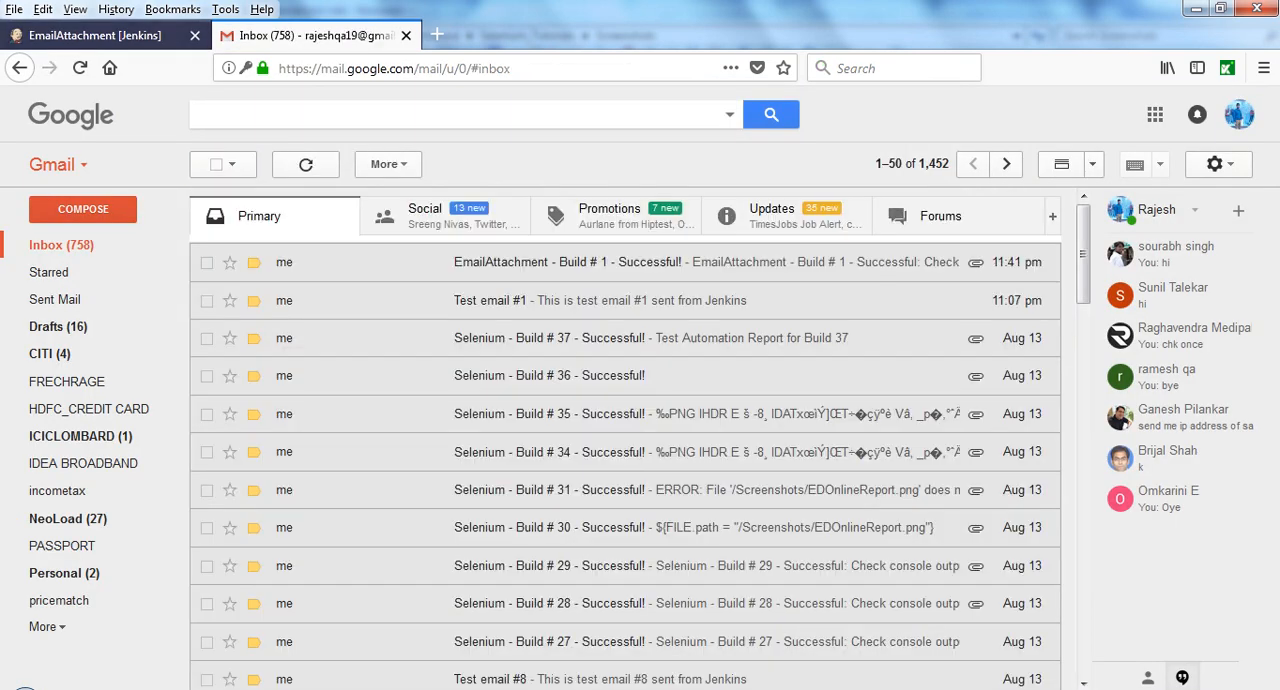
{"action": "left_click", "coordinate": [96, 36]}
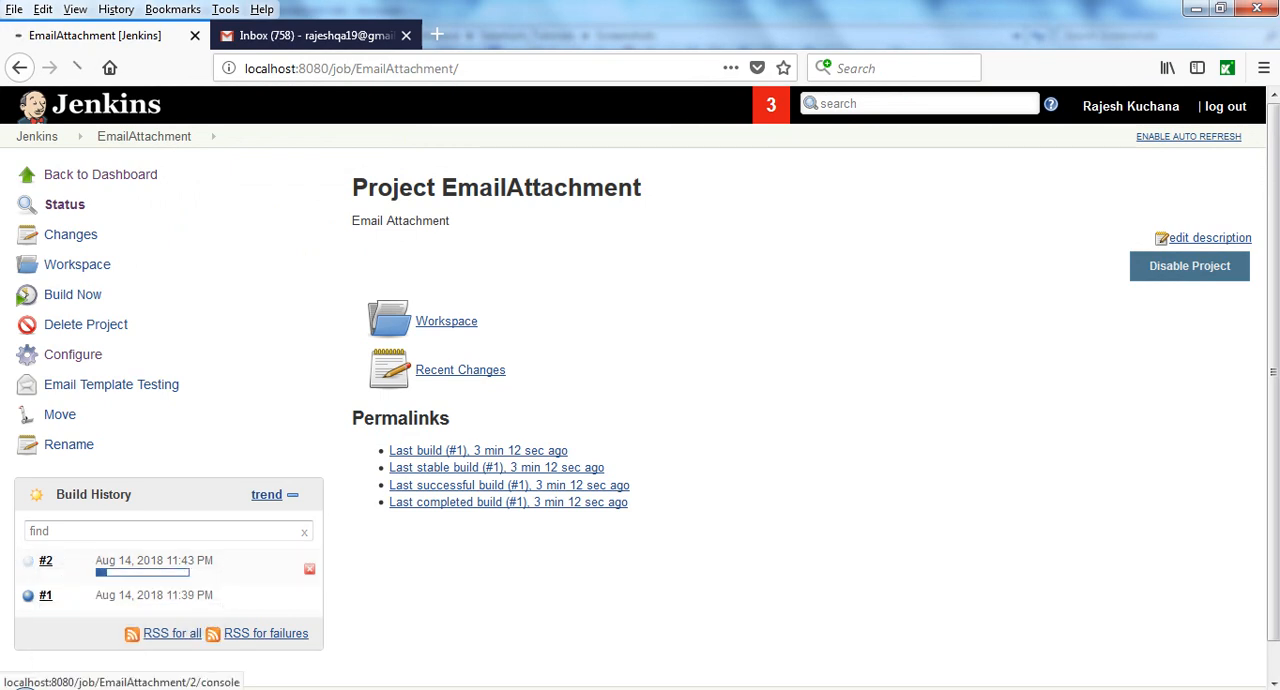
Follow build #2's console output to SUCCESS, refresh the Screenshots folder, and switch to Gmail.
{"action": "left_click", "coordinate": [46, 560]}
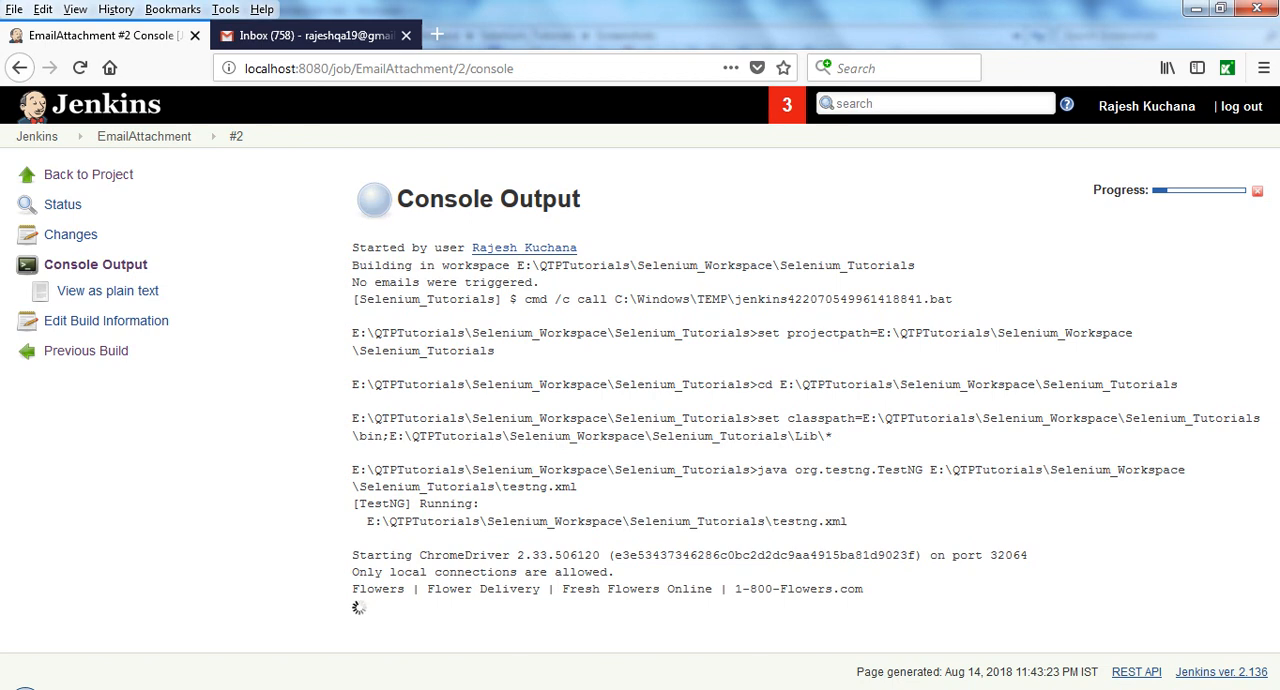
{"action": "scroll", "scroll_direction": "down", "scroll_amount": 3}
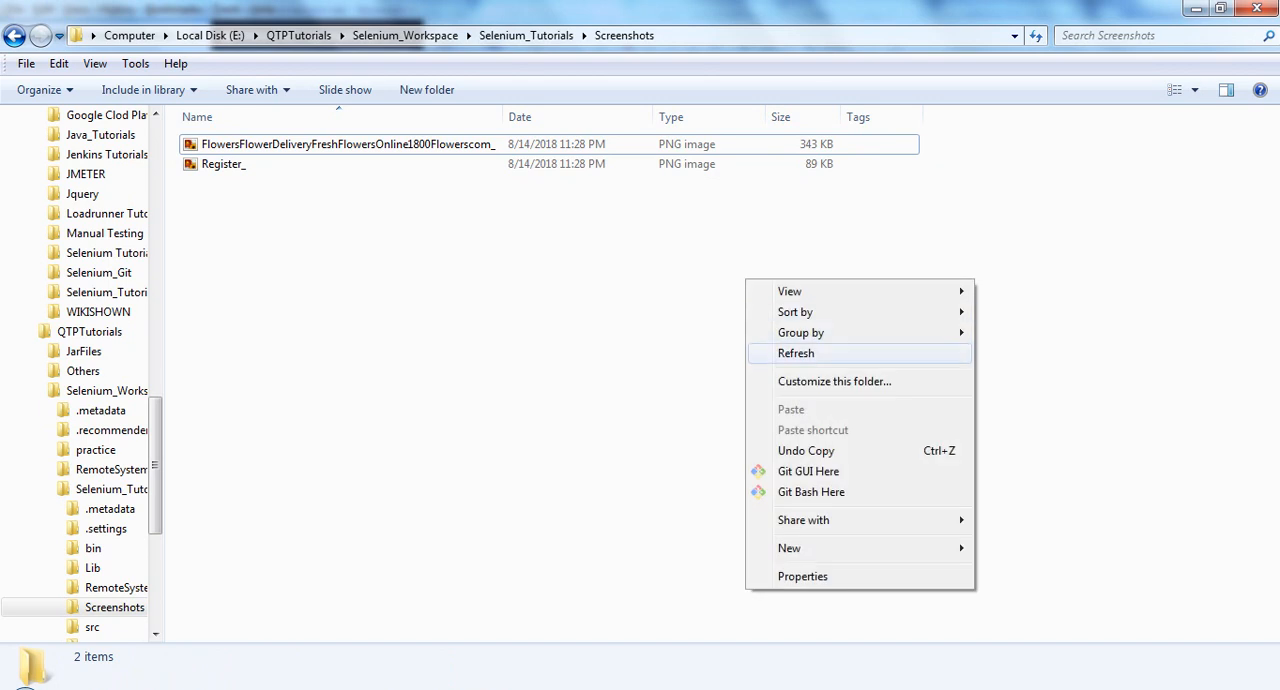
{"action": "left_click", "coordinate": [796, 352]}
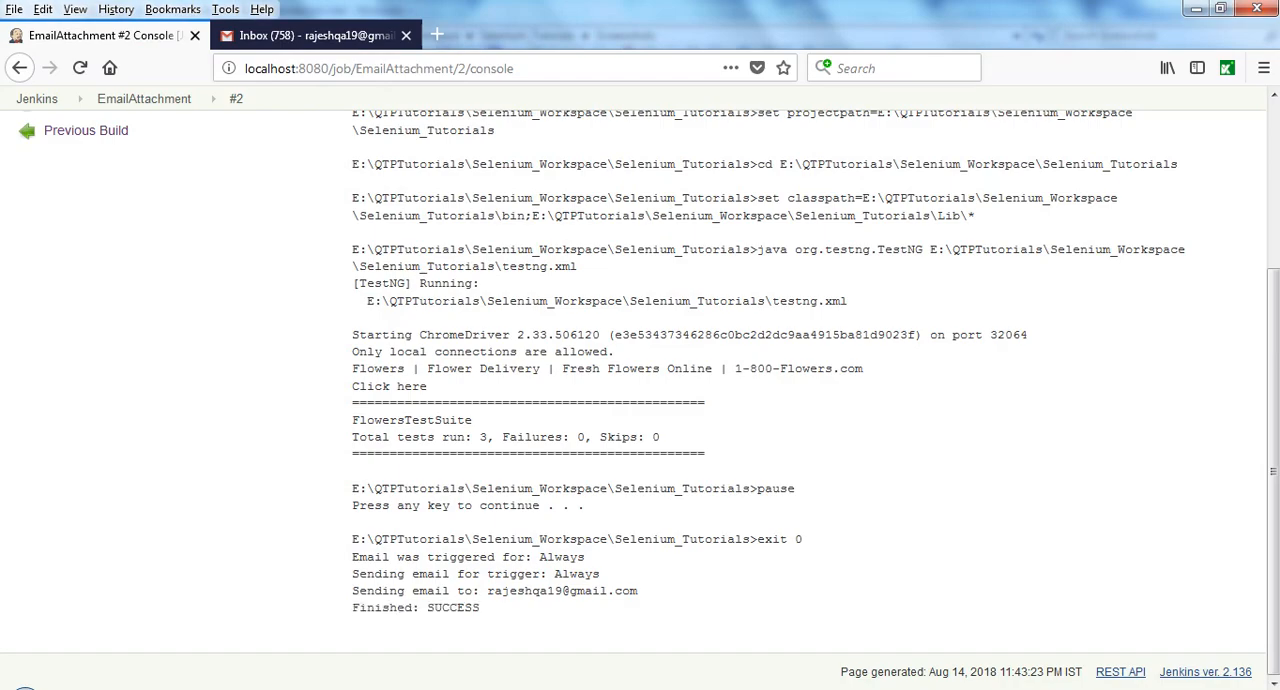
{"action": "double_click", "coordinate": [576, 572]}
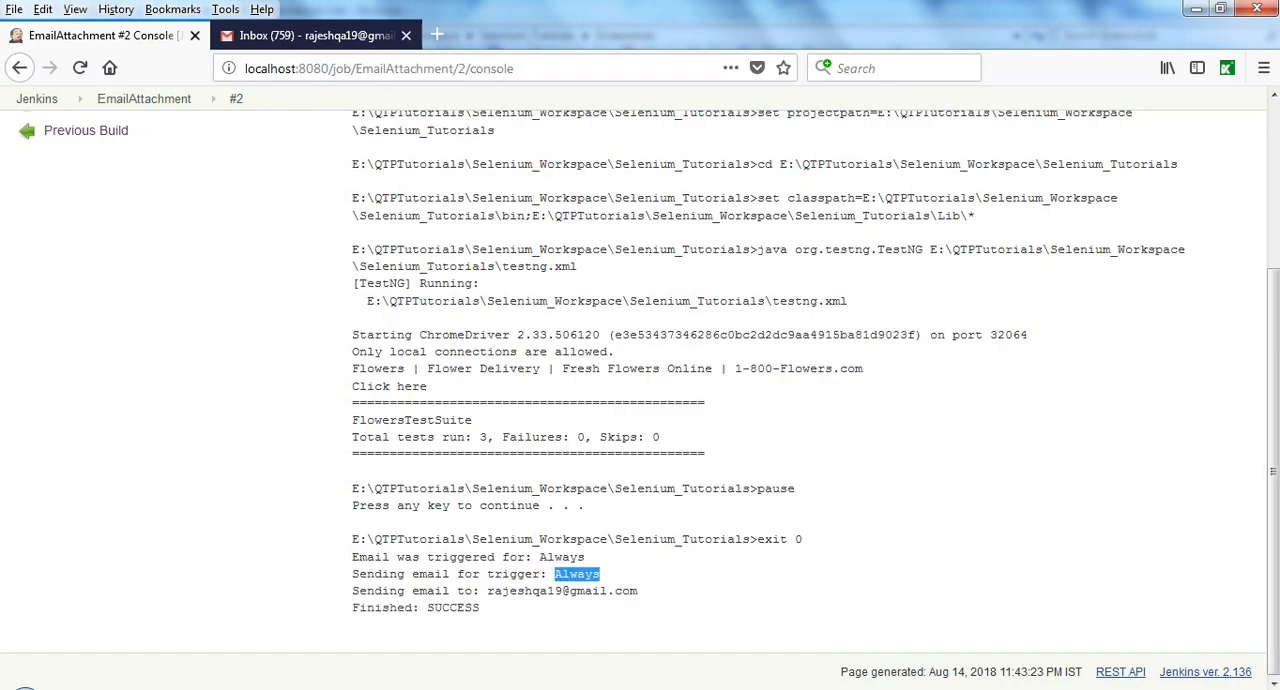
{"action": "left_click", "coordinate": [316, 36]}
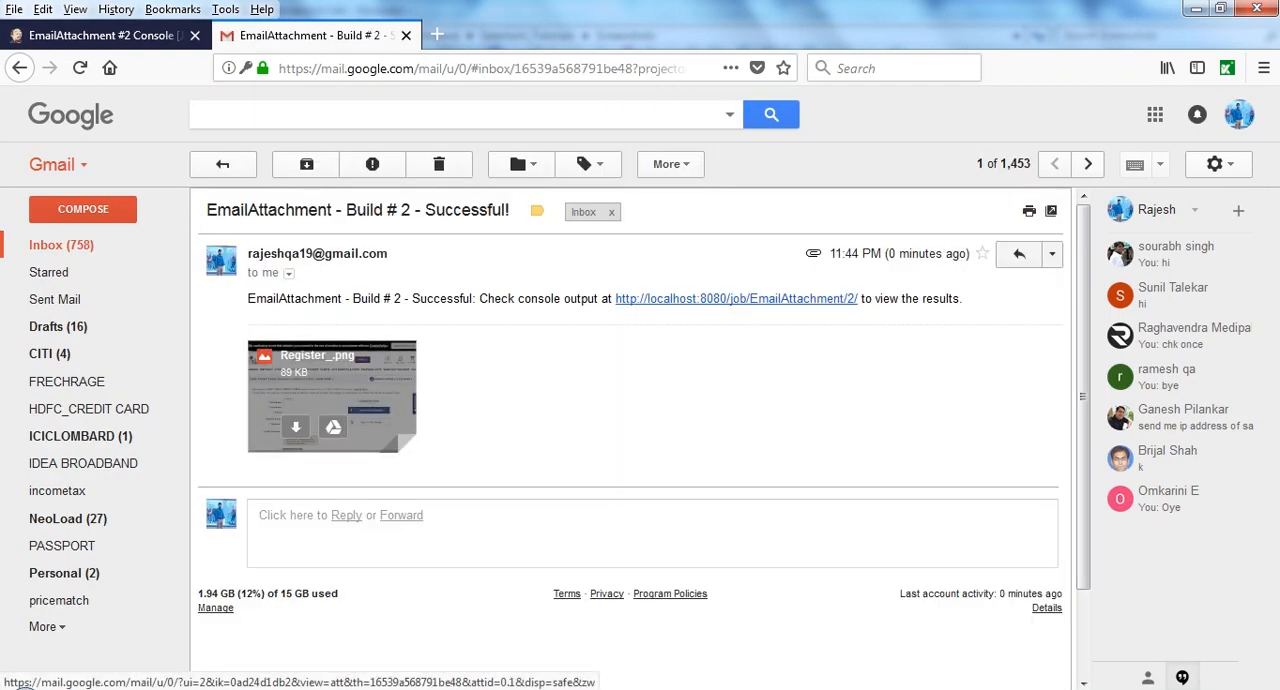
View the Build #2 email with its single Register_.png attachment, then return to the Jenkins console.
{"action": "left_click", "coordinate": [332, 396]}
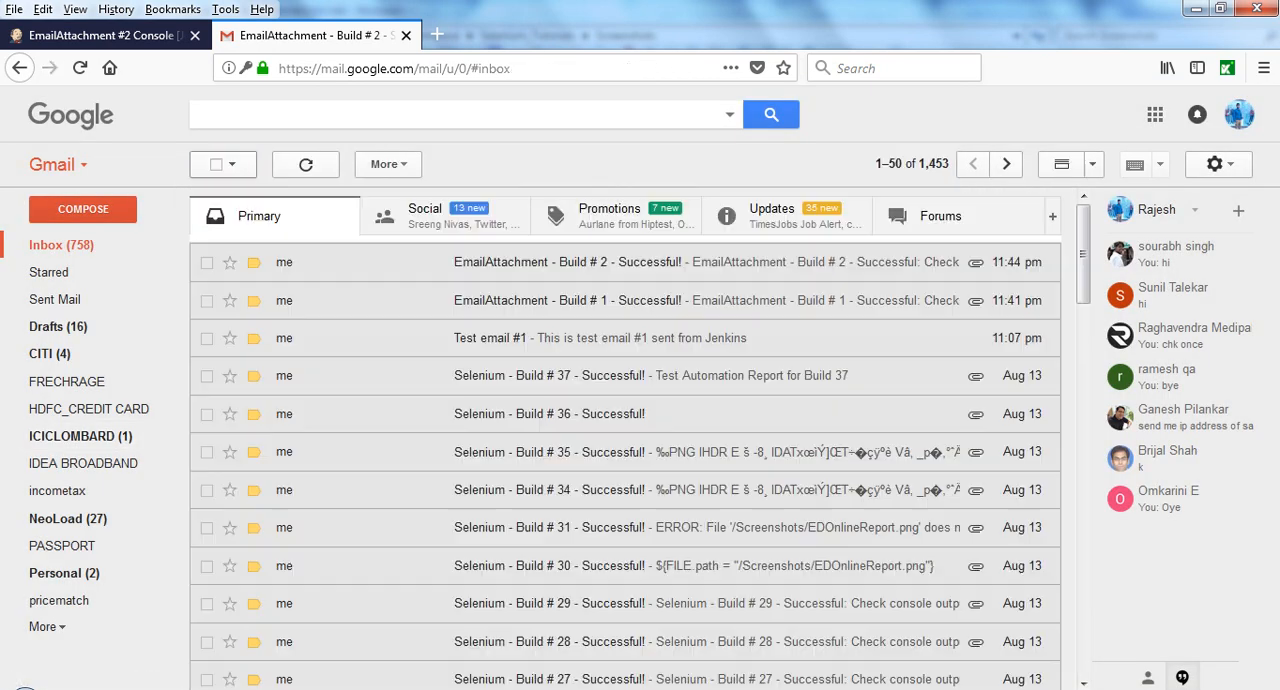
{"action": "left_click", "coordinate": [316, 36]}
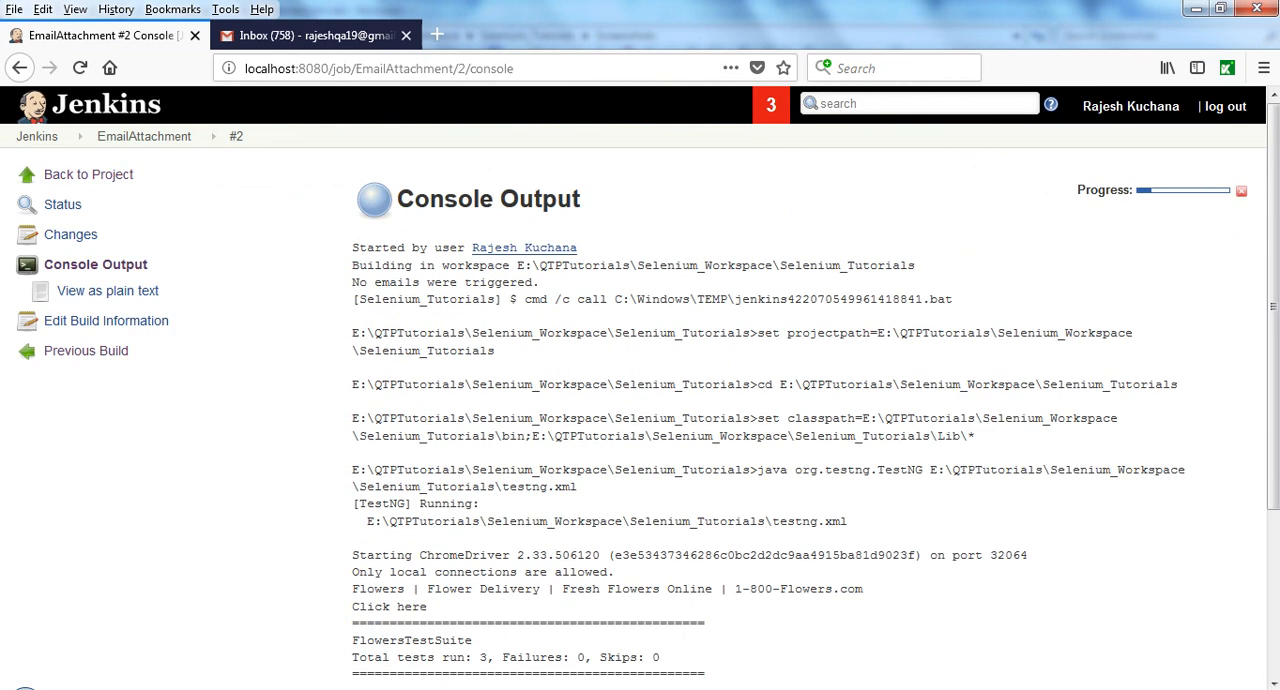
Go back to the EmailAttachment project page listing builds #1 and #2.
{"action": "left_click", "coordinate": [144, 136]}
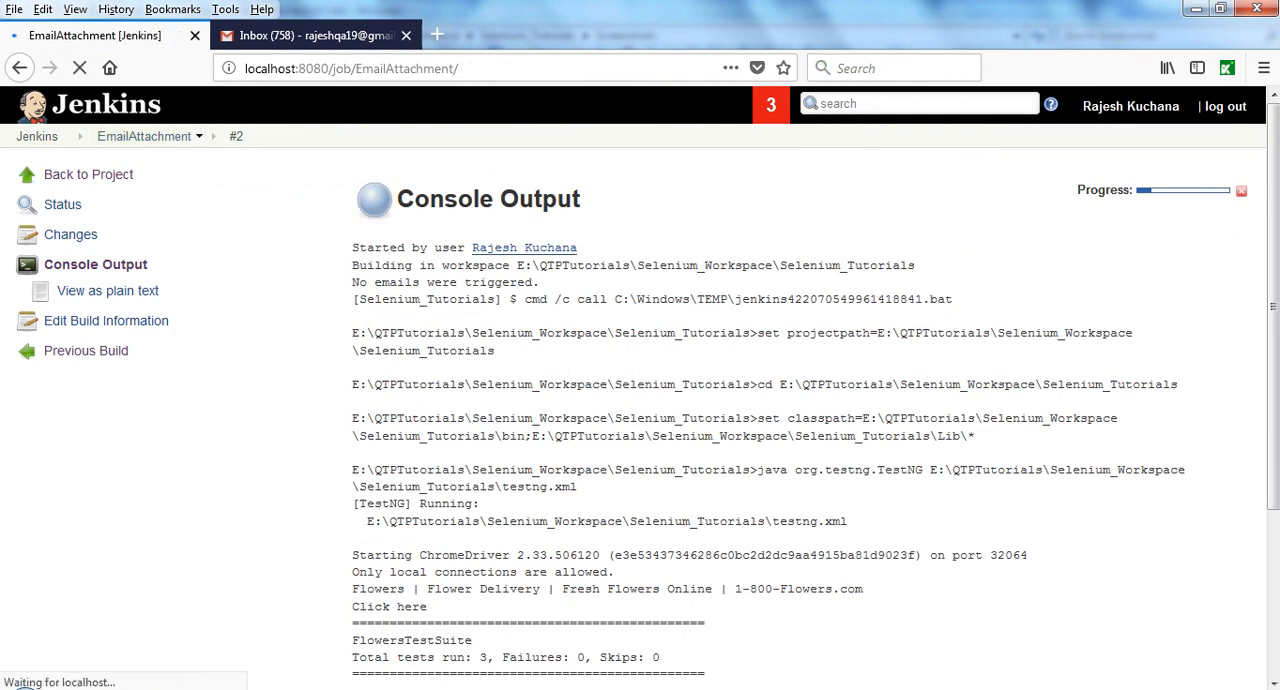
{"action": "left_click", "coordinate": [144, 136]}
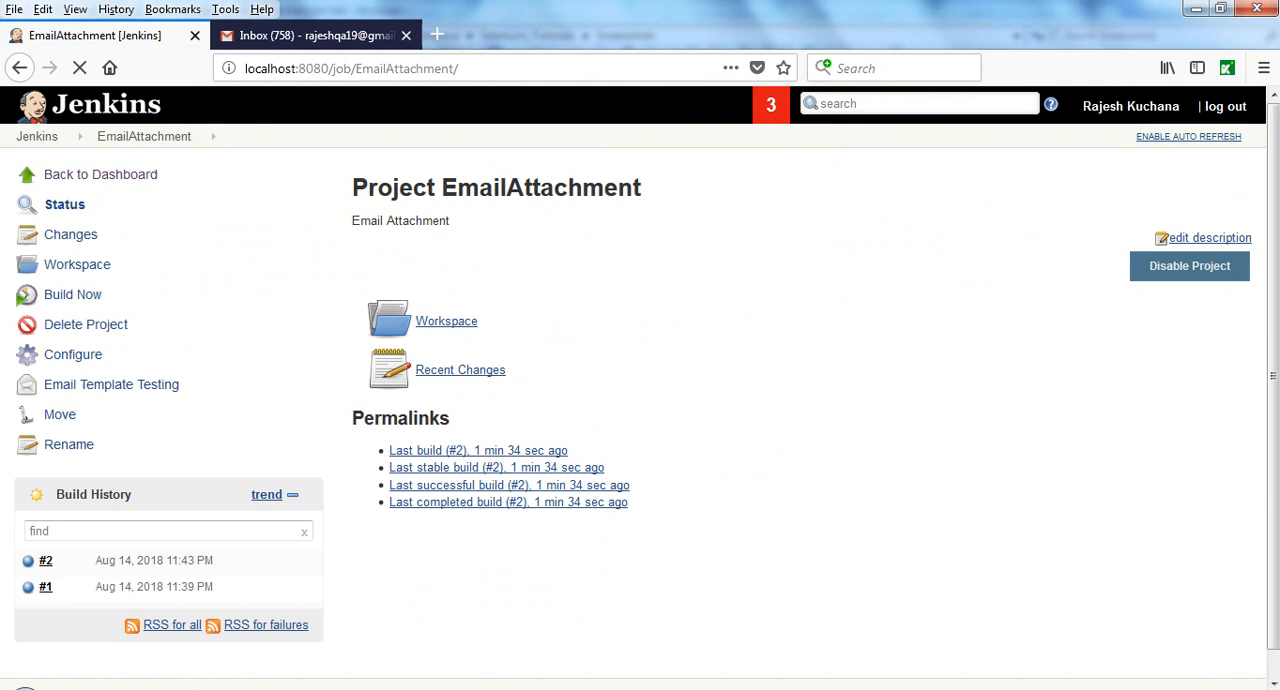